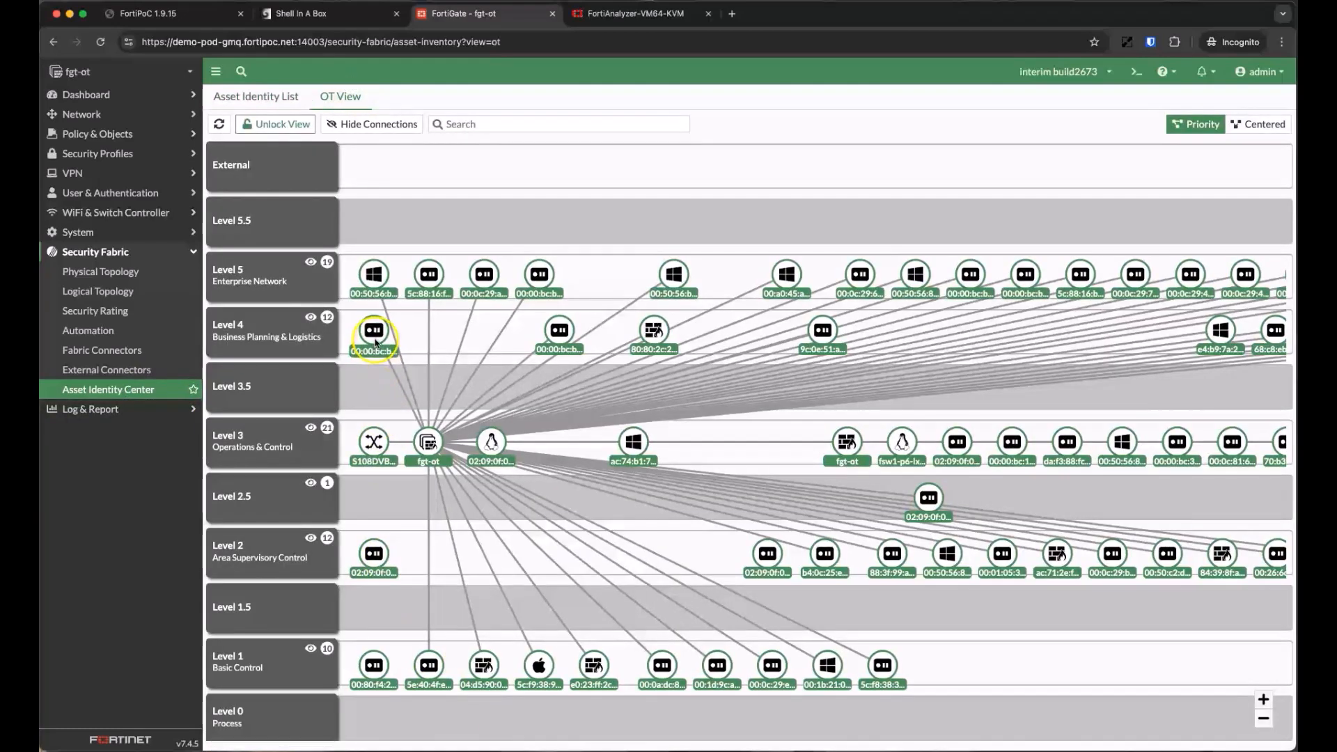
Inspect the details of a Level 4 device and the device at 192.168.1.11.
{"action": "left_click", "coordinate": [373, 330]}
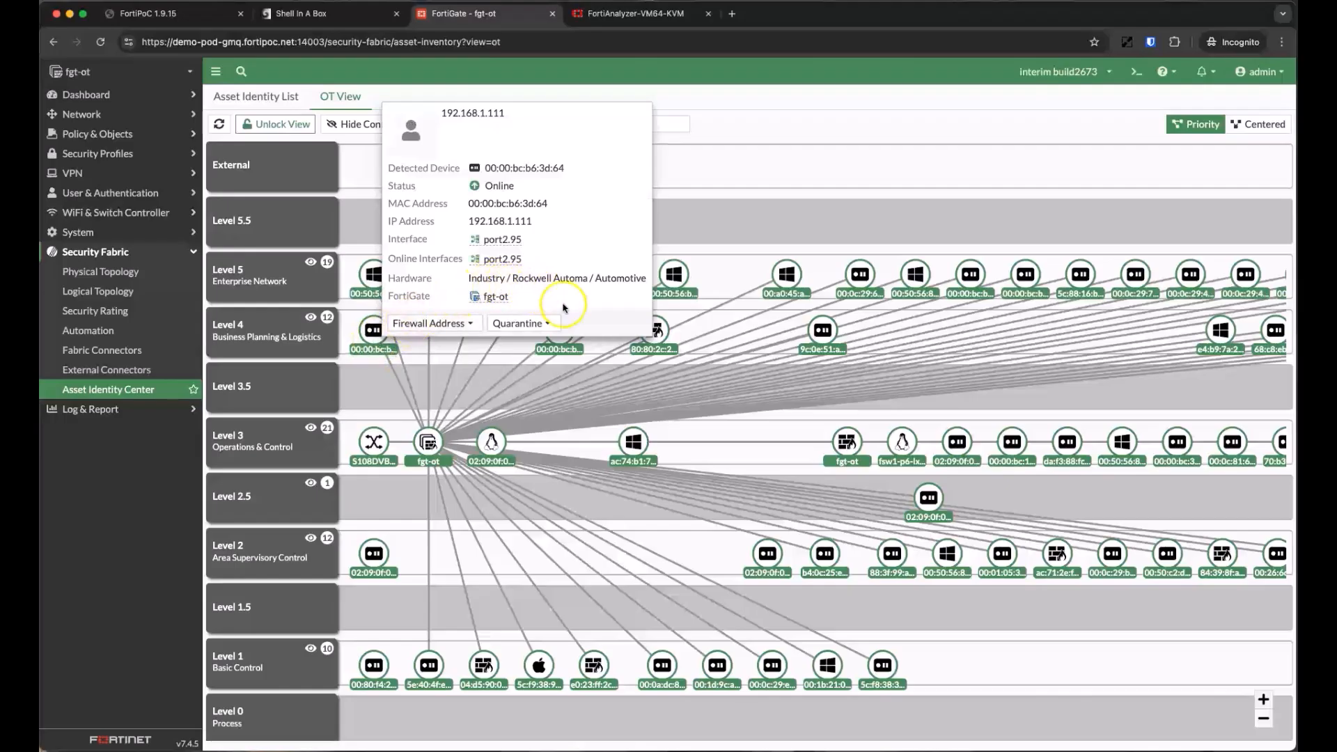
{"action": "left_click", "coordinate": [652, 349]}
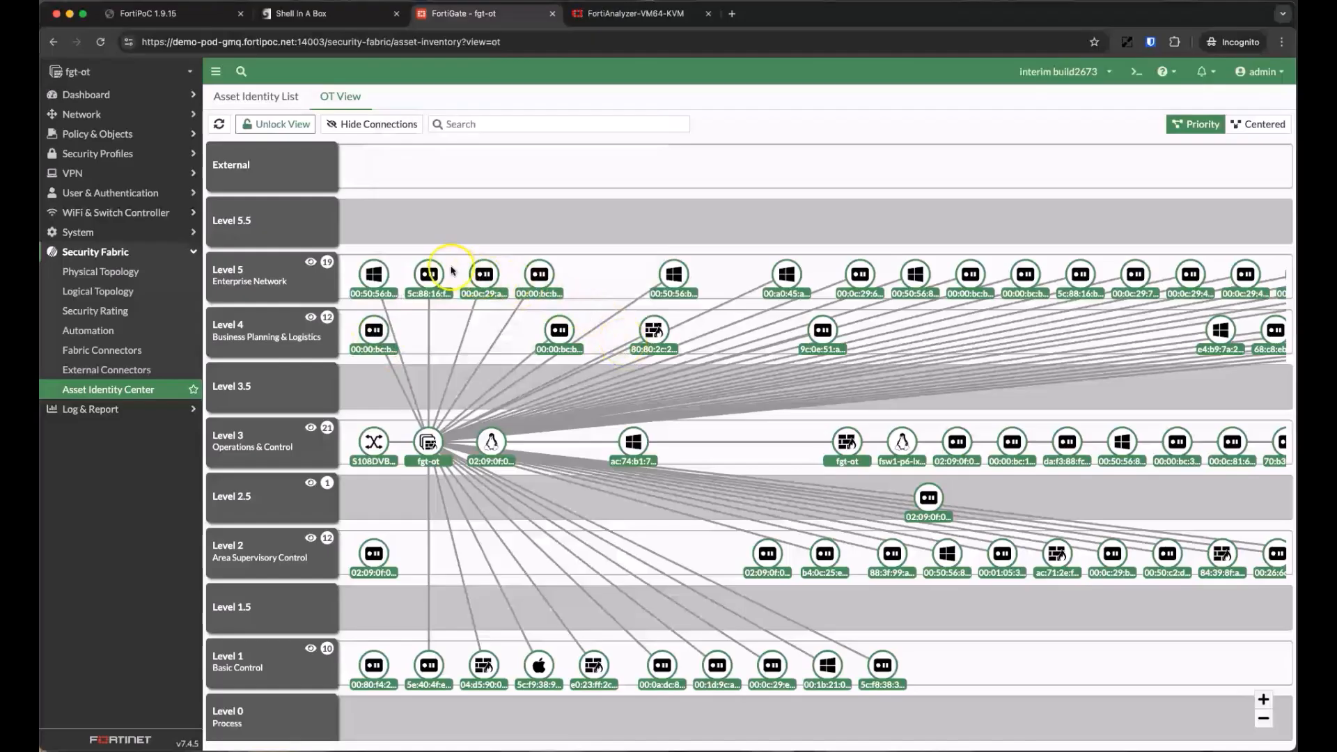
{"action": "left_click", "coordinate": [428, 274]}
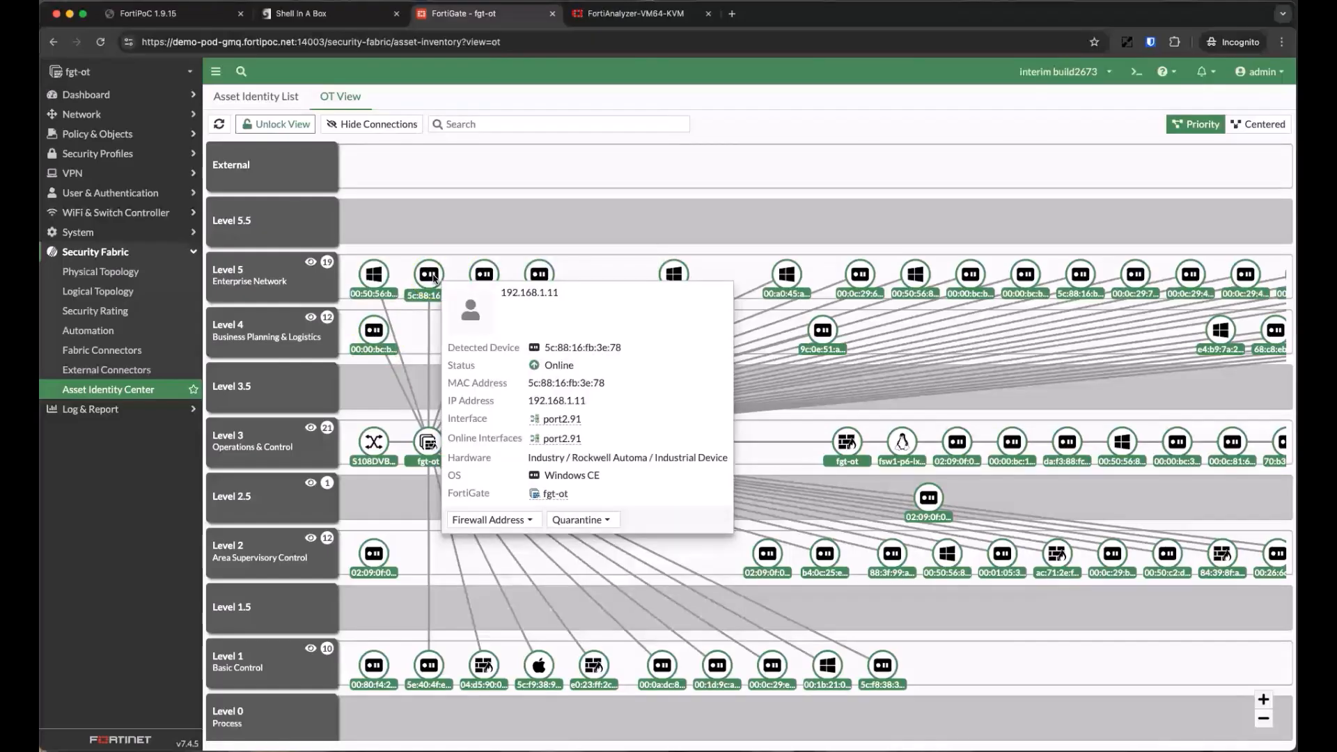
{"action": "left_click", "coordinate": [548, 236]}
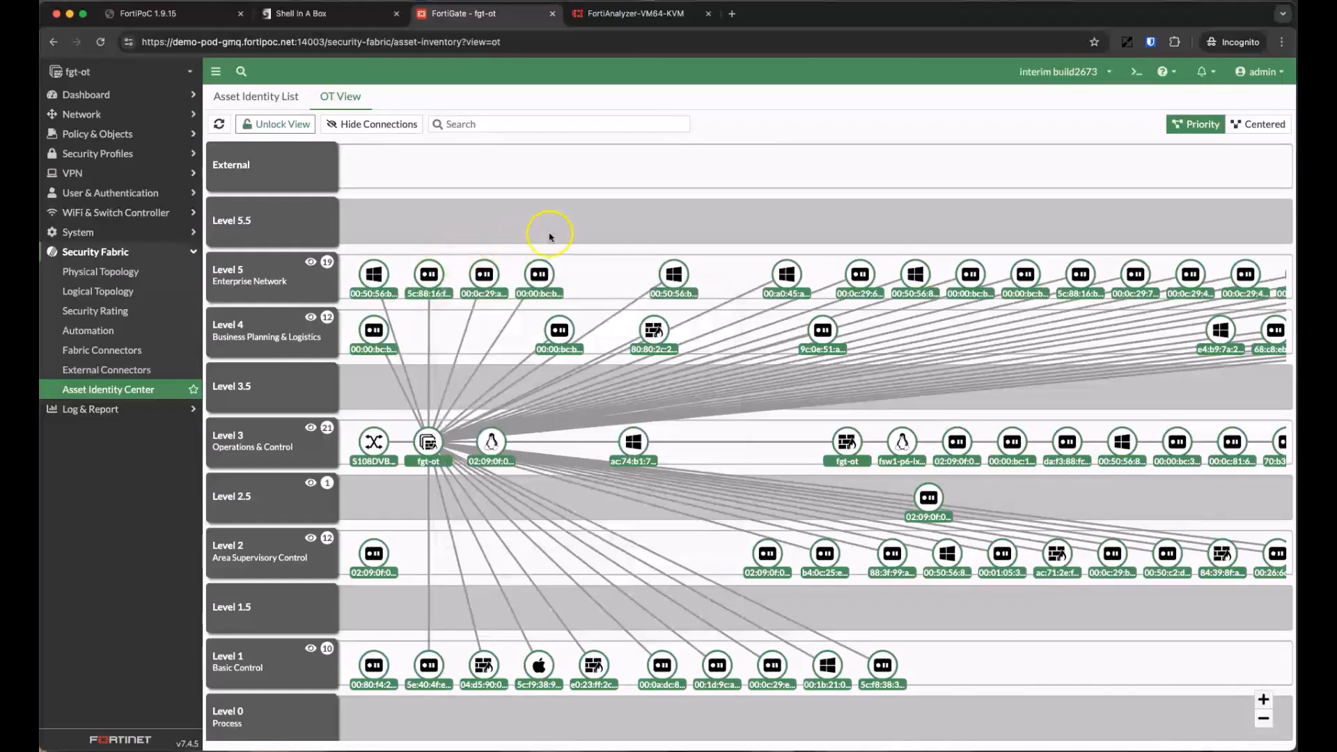
{"action": "mouse_move", "coordinate": [567, 233]}
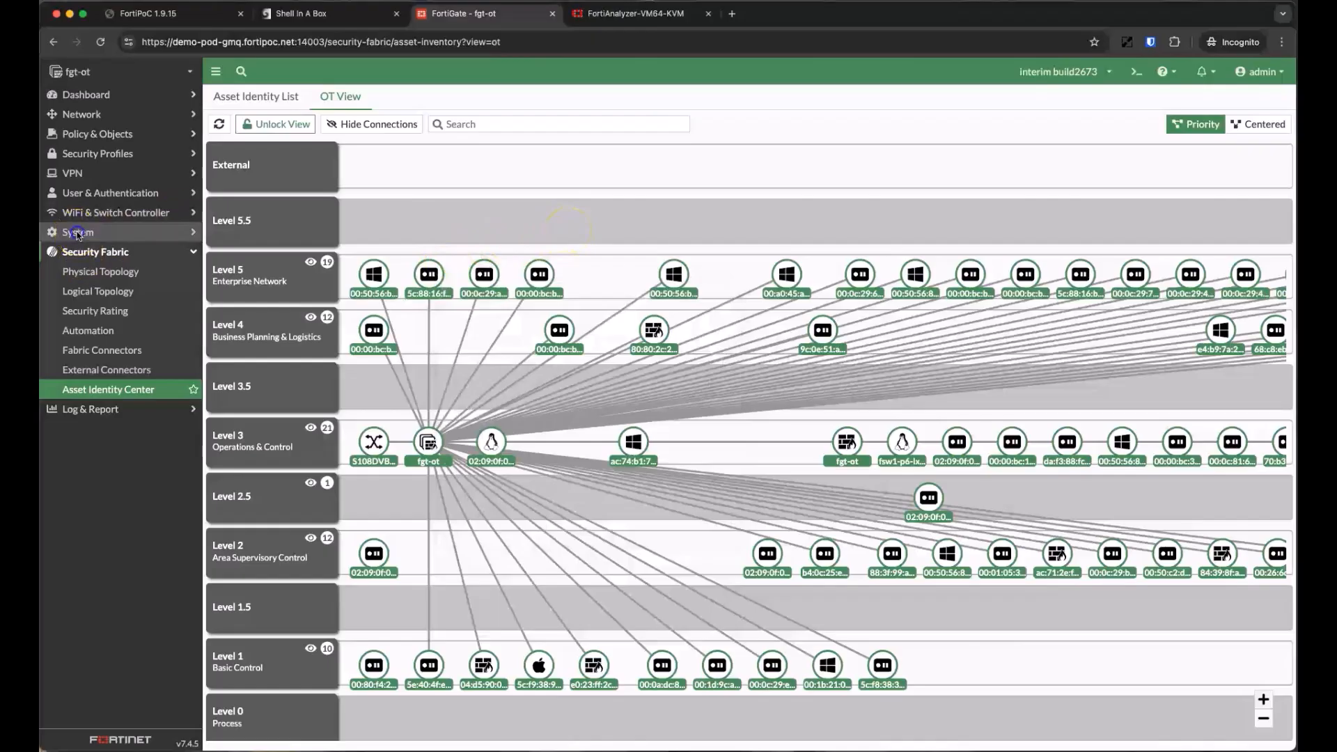
Turn on Virtual Patching in System > Feature Visibility and apply the change.
{"action": "left_click", "coordinate": [77, 232]}
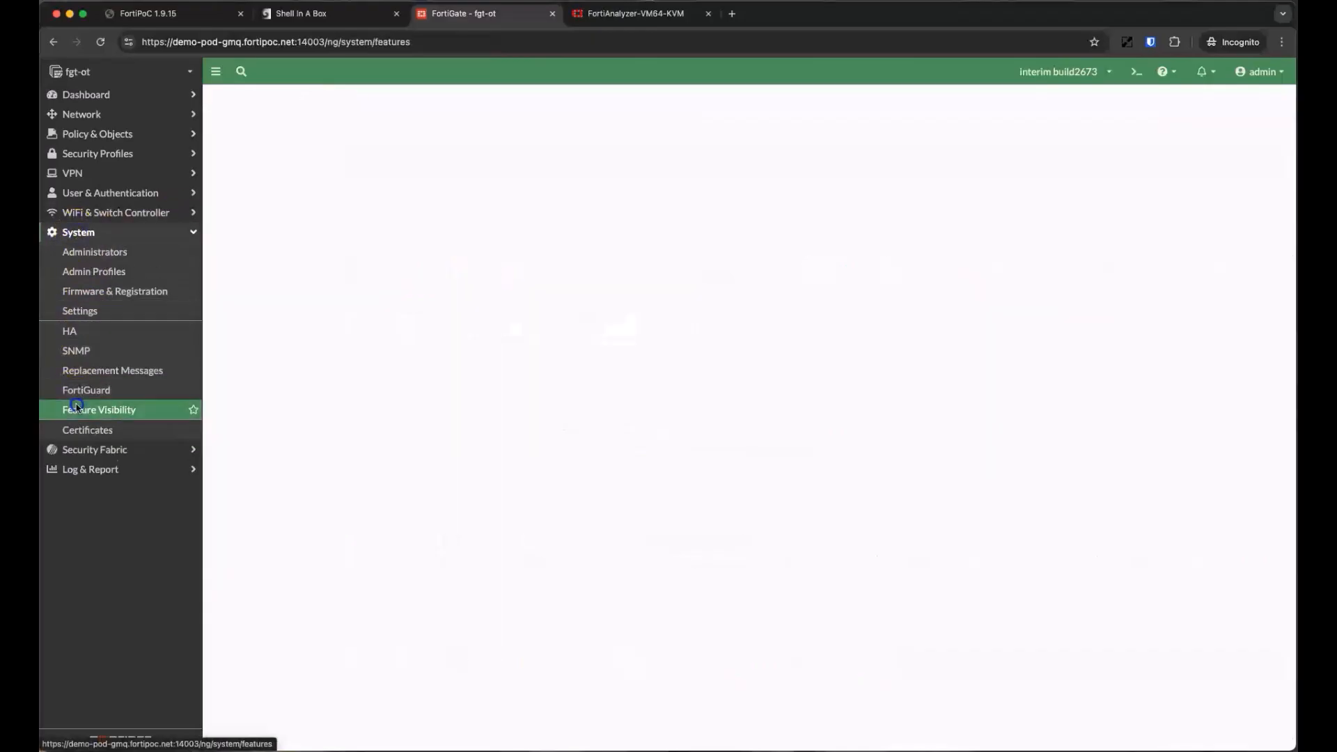
{"action": "left_click", "coordinate": [98, 409]}
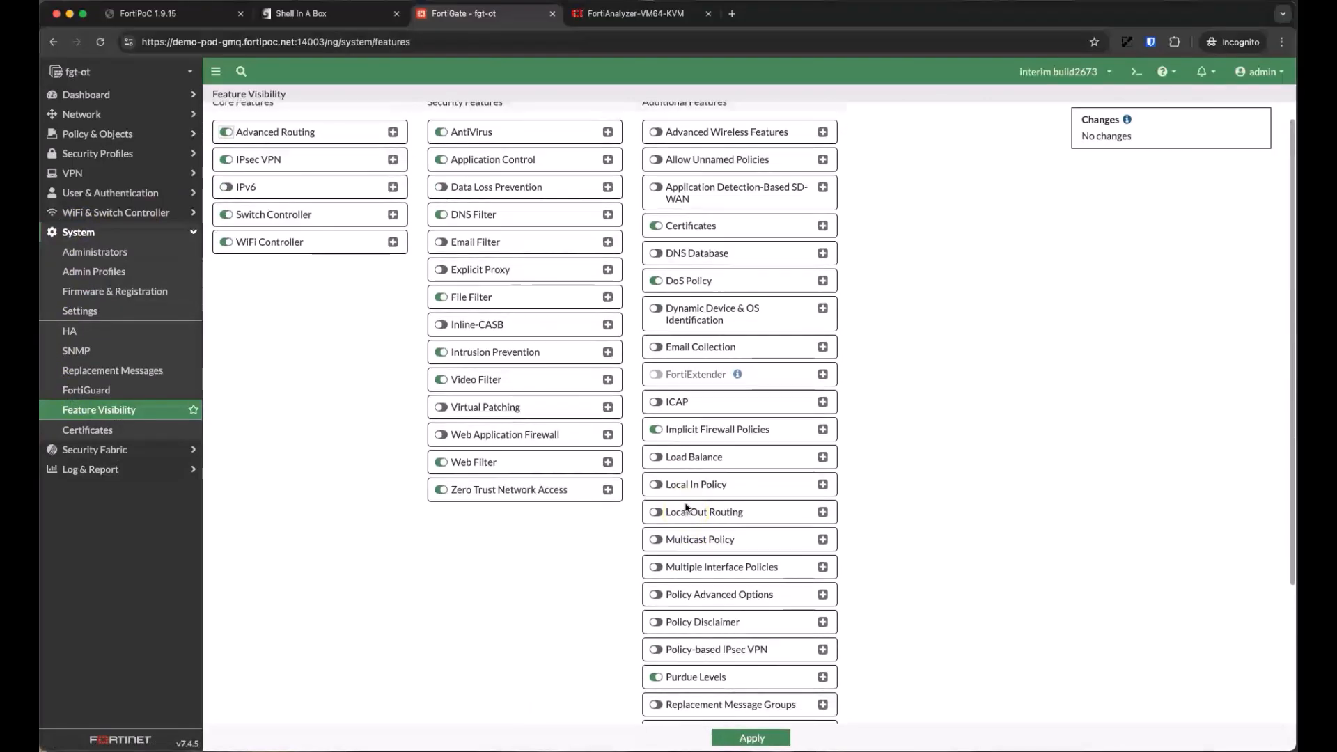
{"action": "left_click", "coordinate": [440, 424]}
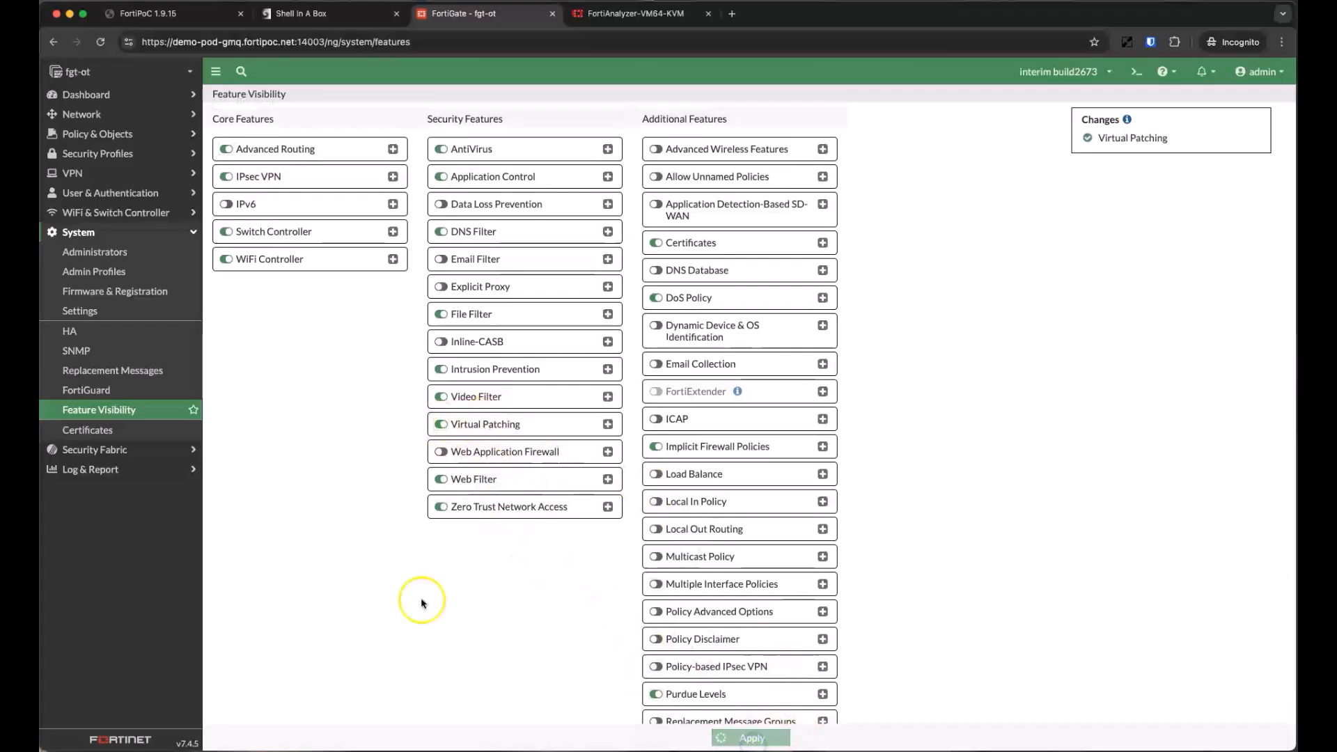
{"action": "left_click", "coordinate": [748, 736]}
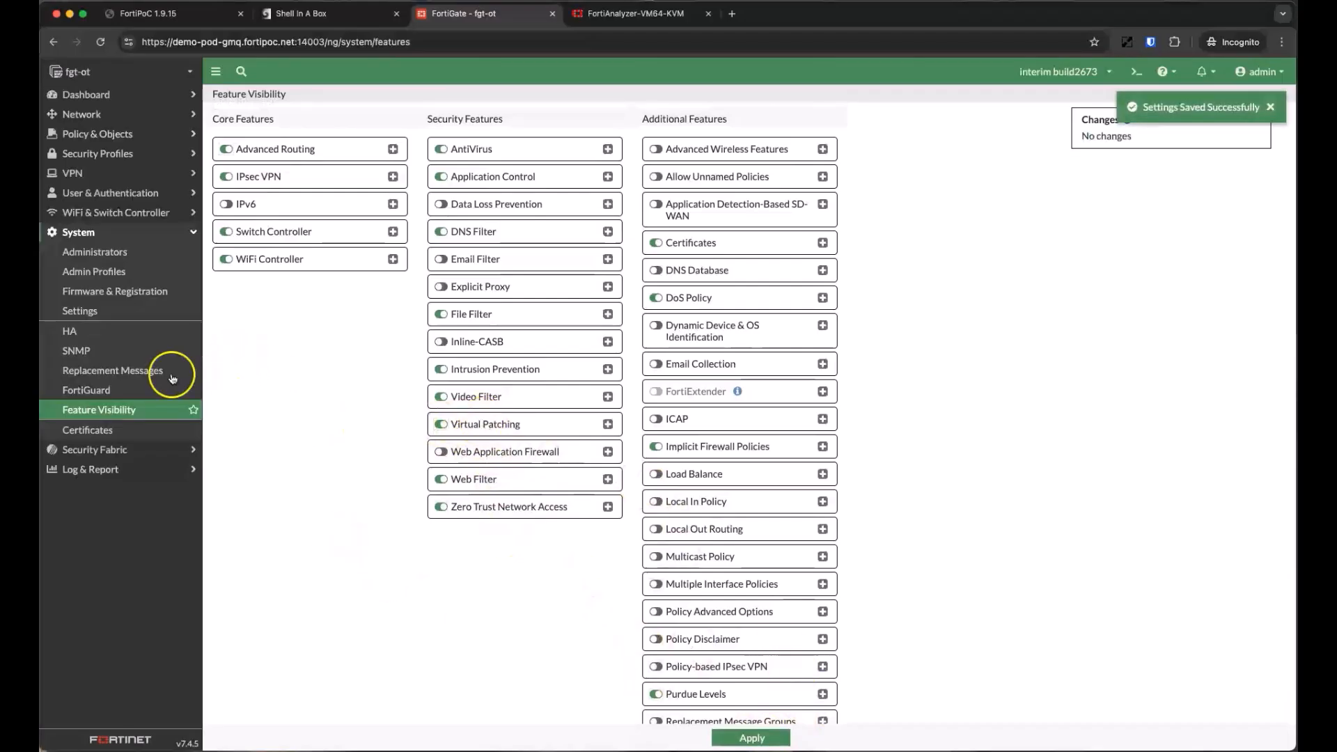
{"action": "left_click", "coordinate": [97, 133]}
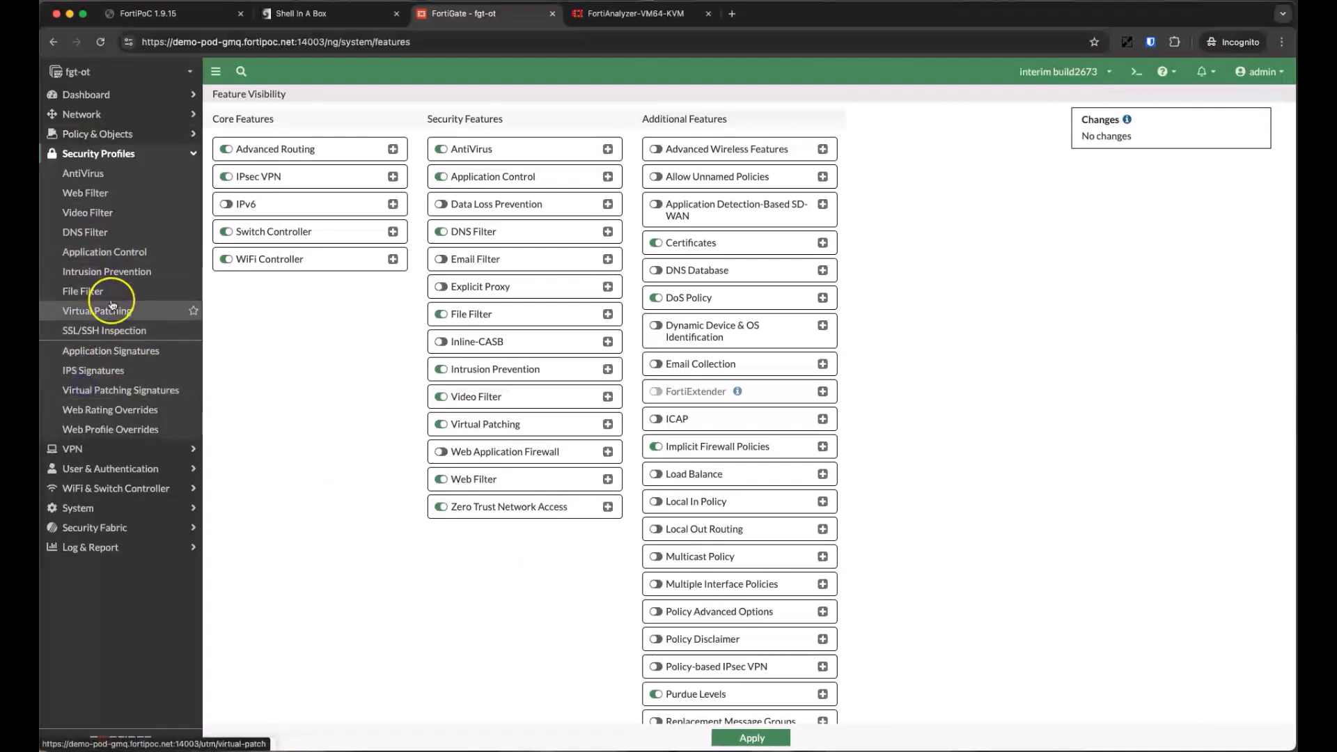
Review the default Virtual Patching profile (all severities, Block, logging on) and close it unchanged.
{"action": "left_click", "coordinate": [96, 310]}
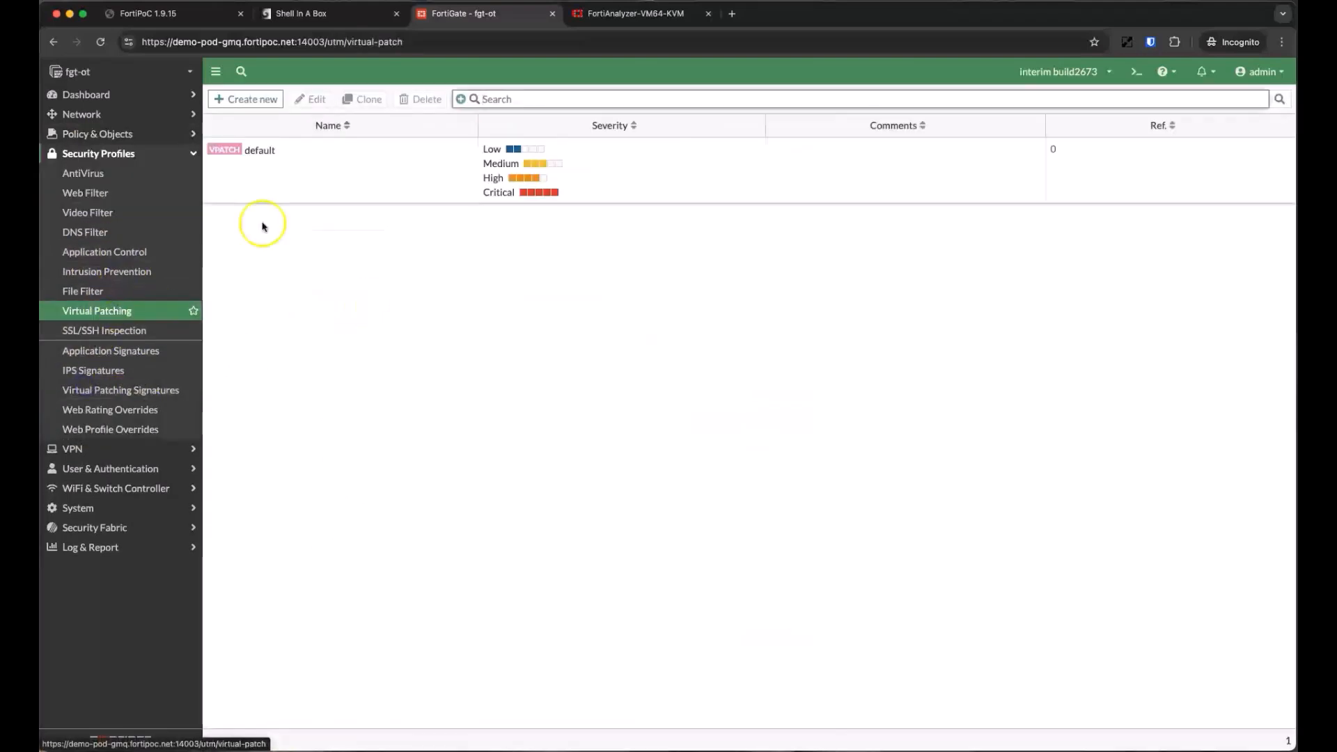
{"action": "double_click", "coordinate": [258, 150]}
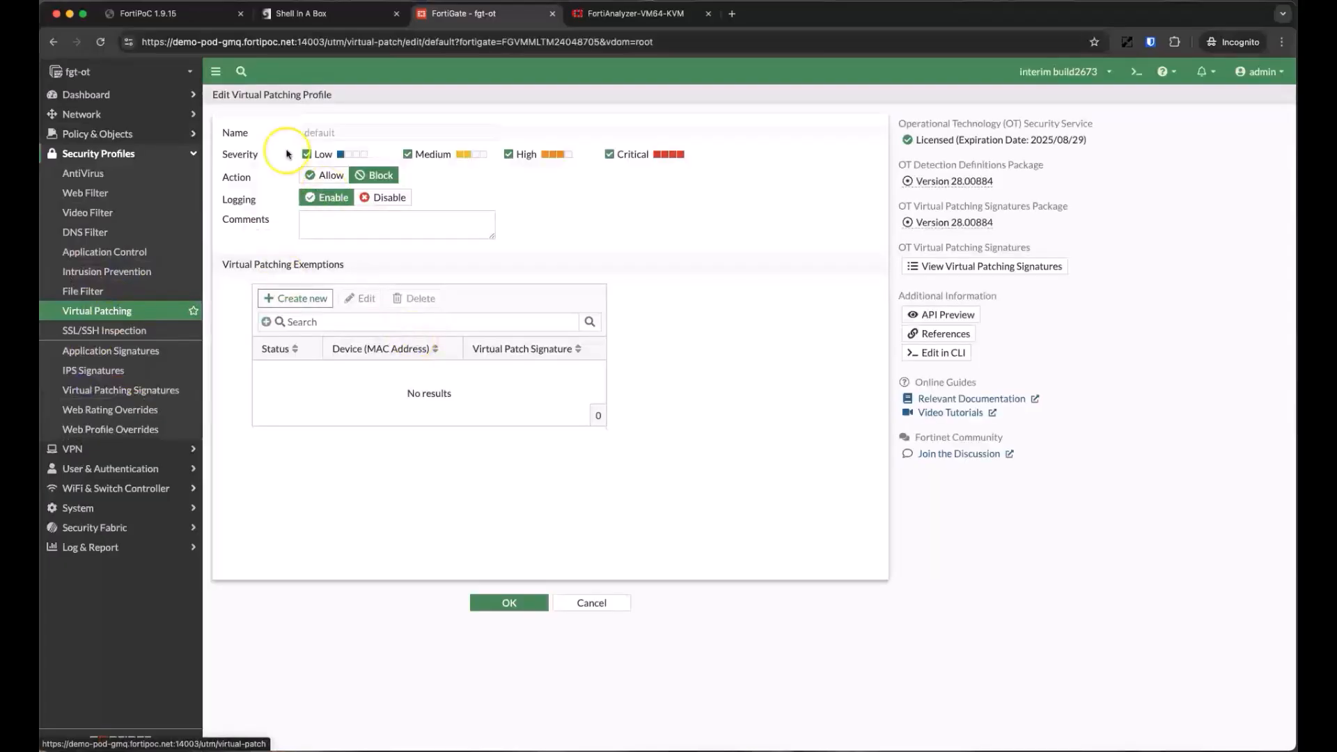
{"action": "mouse_move", "coordinate": [275, 277]}
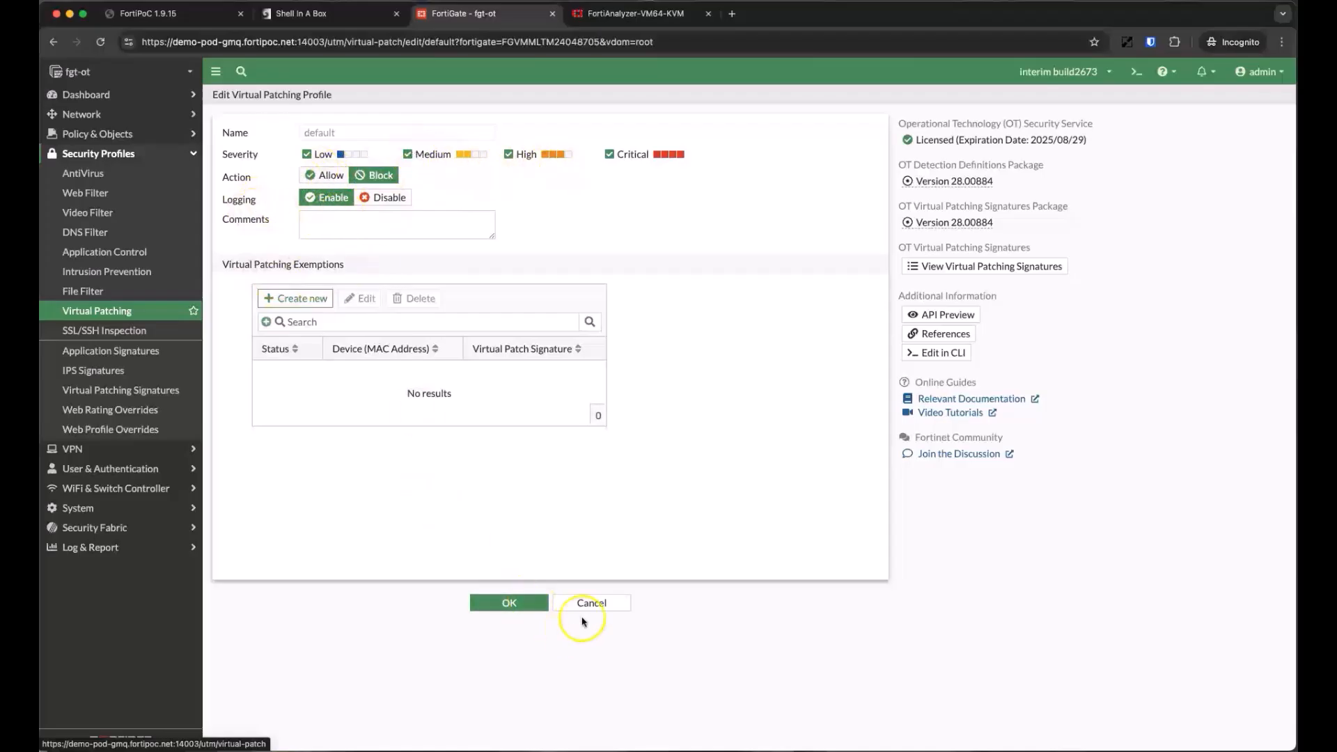
{"action": "left_click", "coordinate": [509, 603]}
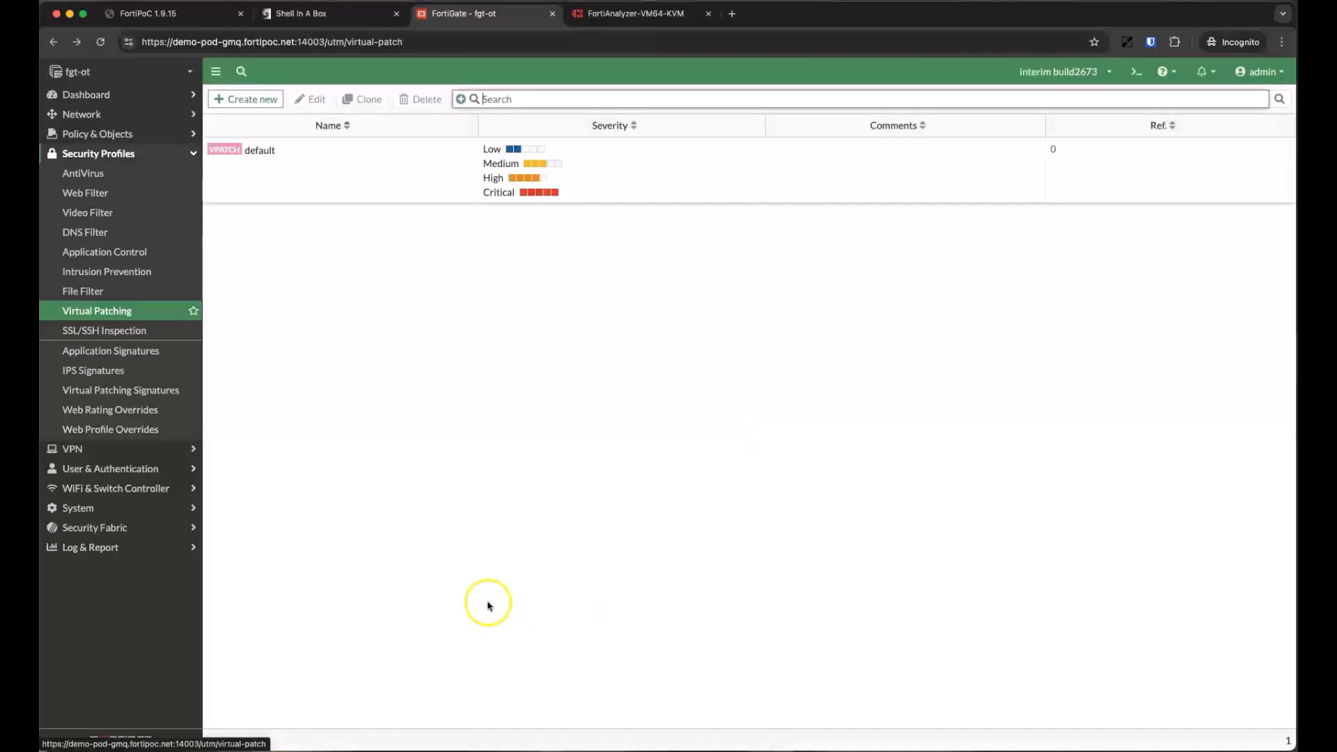
{"action": "left_click", "coordinate": [97, 134]}
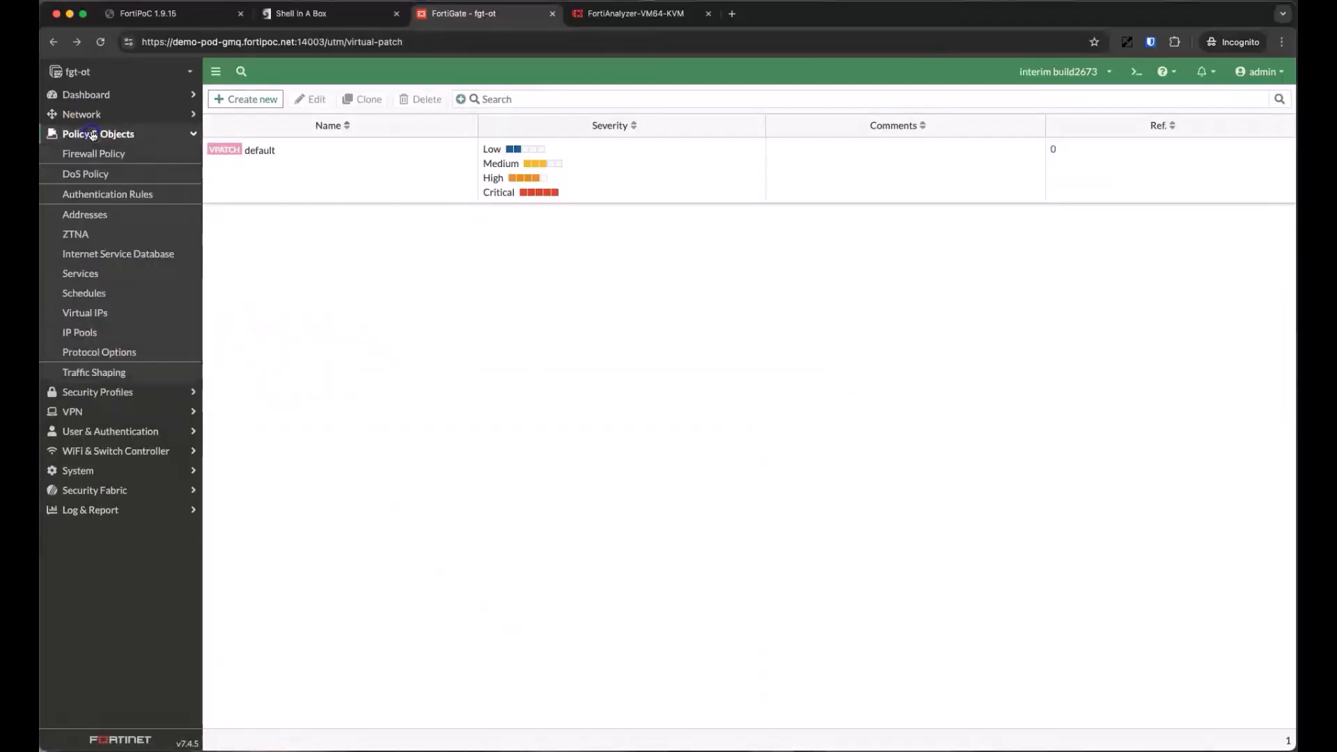
Give the pl35_monitoring → pl3_operation policy APP default and certificate-inspection SSL.
{"action": "left_click", "coordinate": [94, 153]}
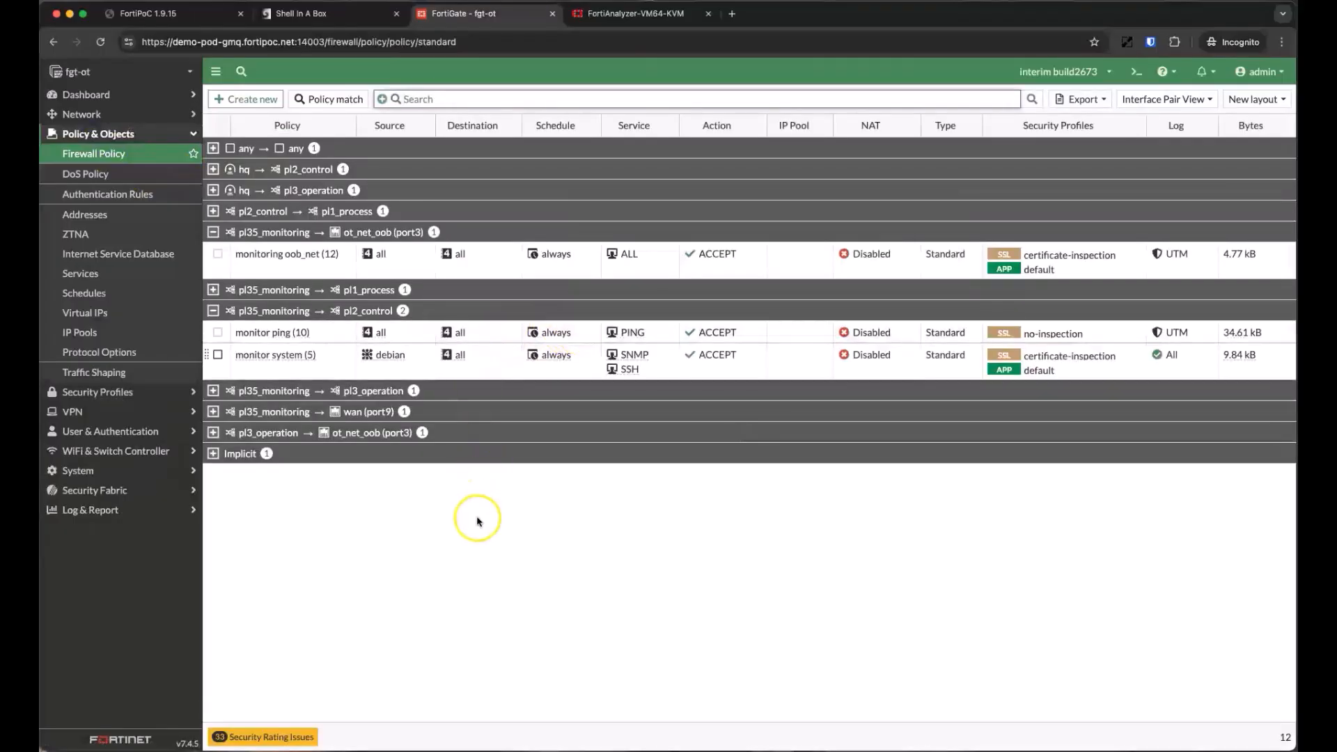
{"action": "left_click", "coordinate": [213, 390]}
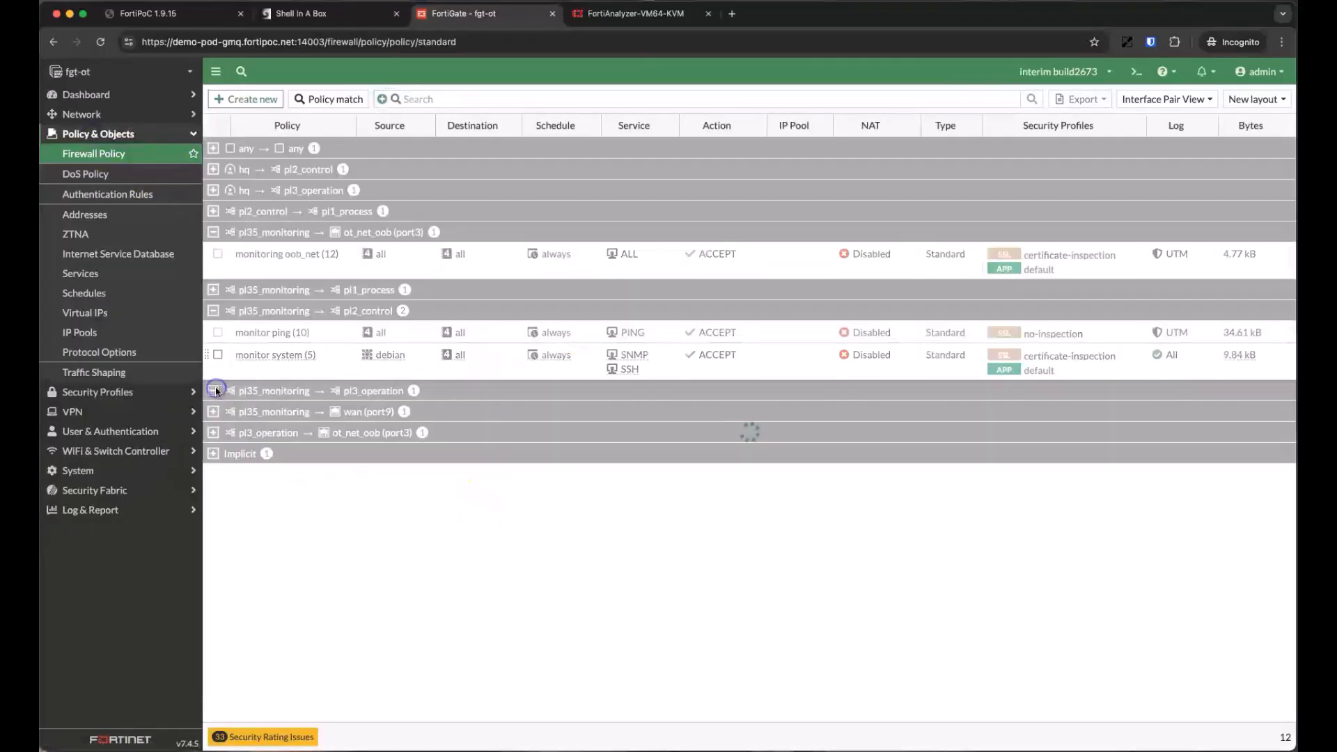
{"action": "left_click", "coordinate": [213, 390]}
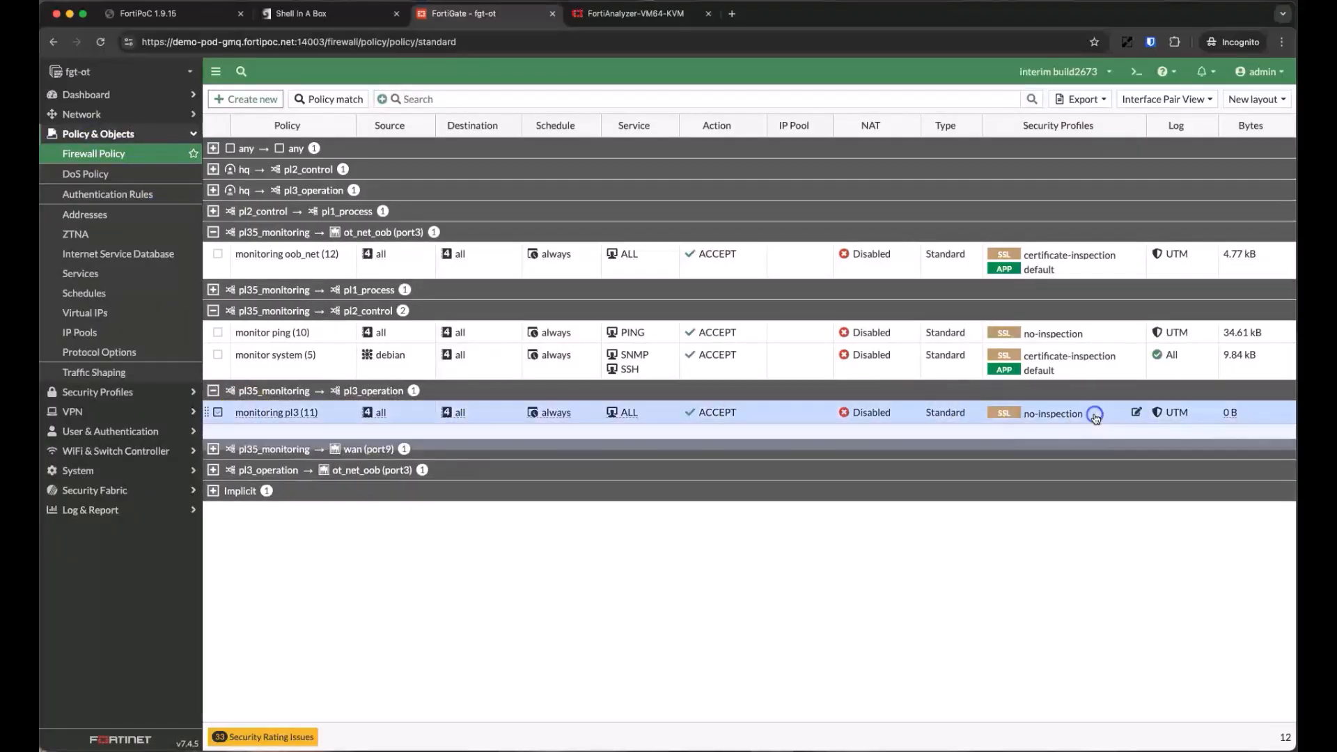
{"action": "left_click", "coordinate": [1094, 417]}
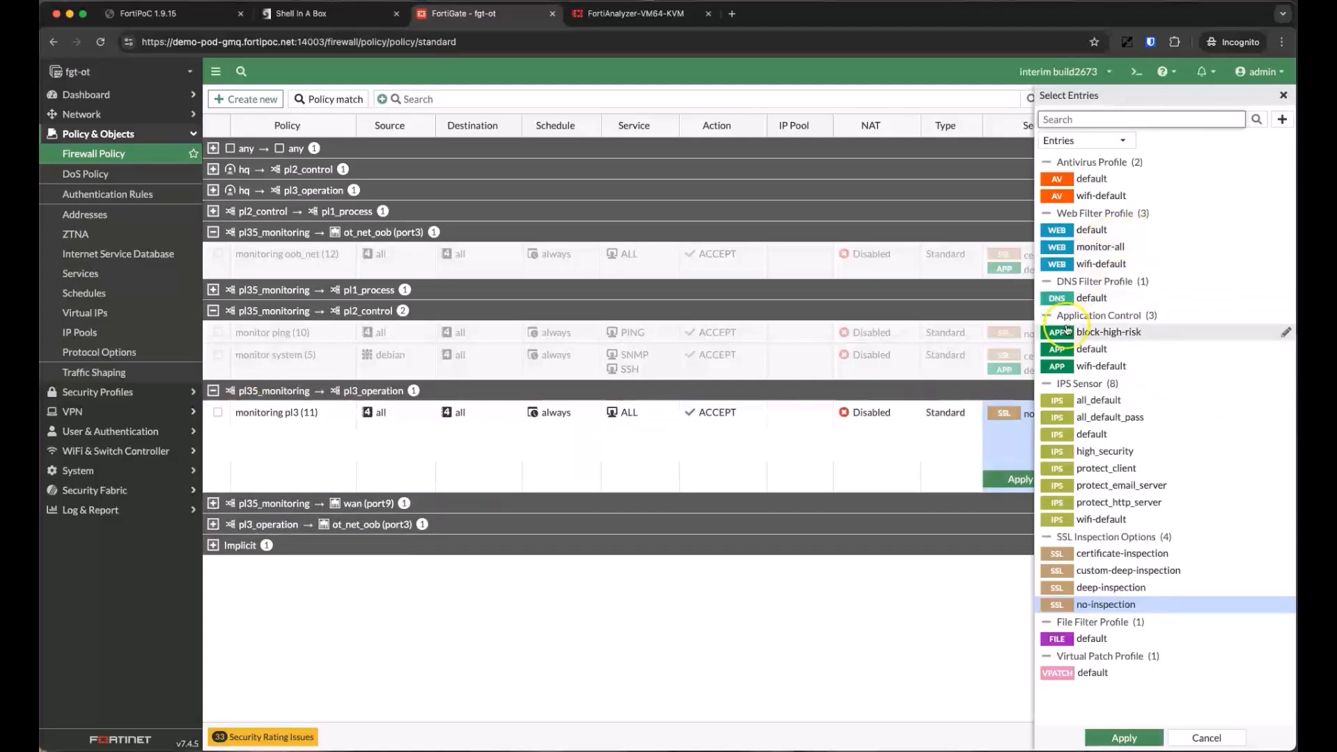
{"action": "left_click", "coordinate": [1125, 552]}
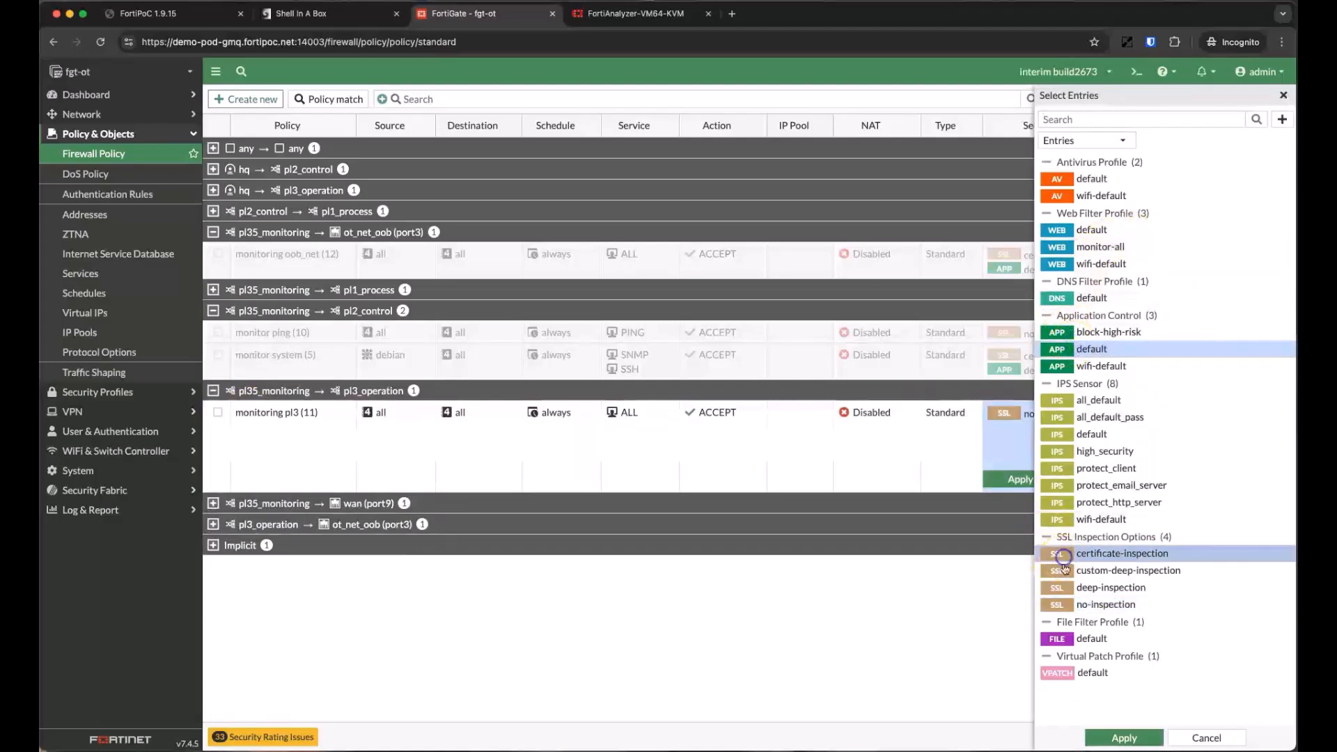
{"action": "left_click", "coordinate": [1122, 737]}
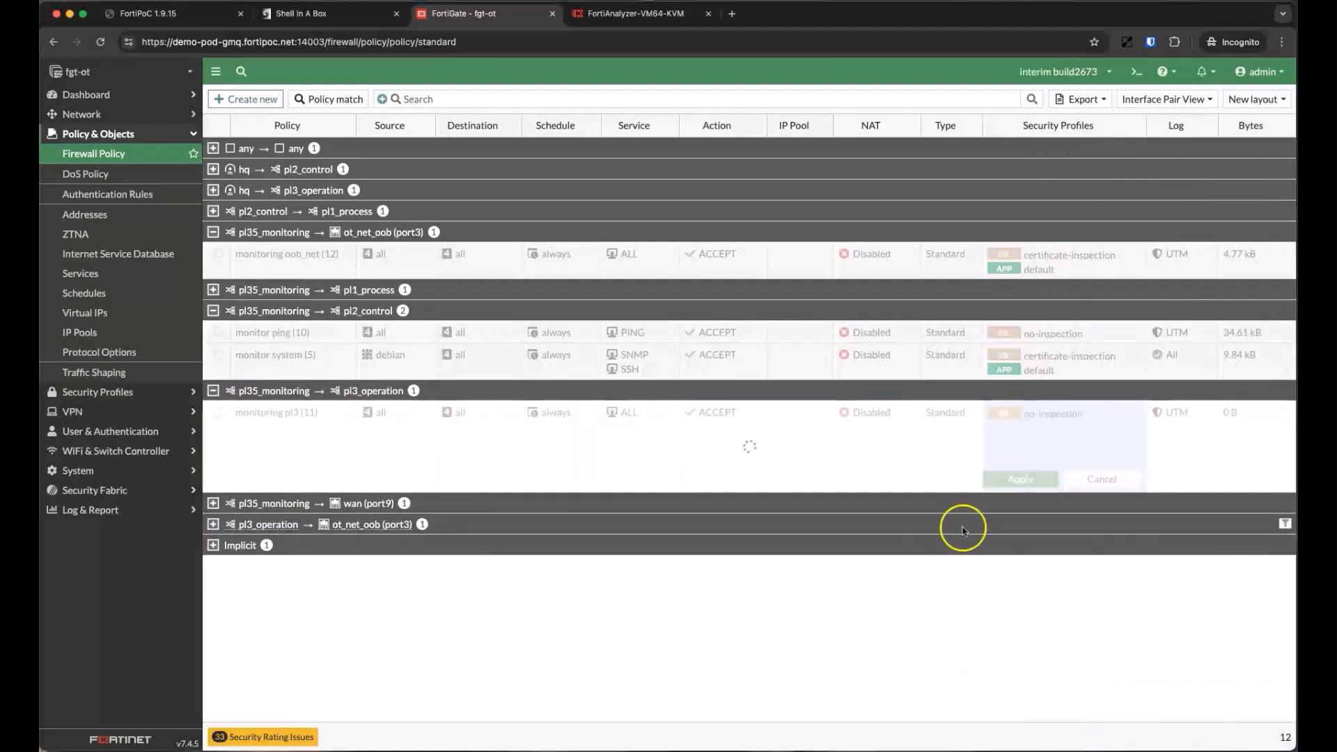
{"action": "left_click", "coordinate": [1019, 478]}
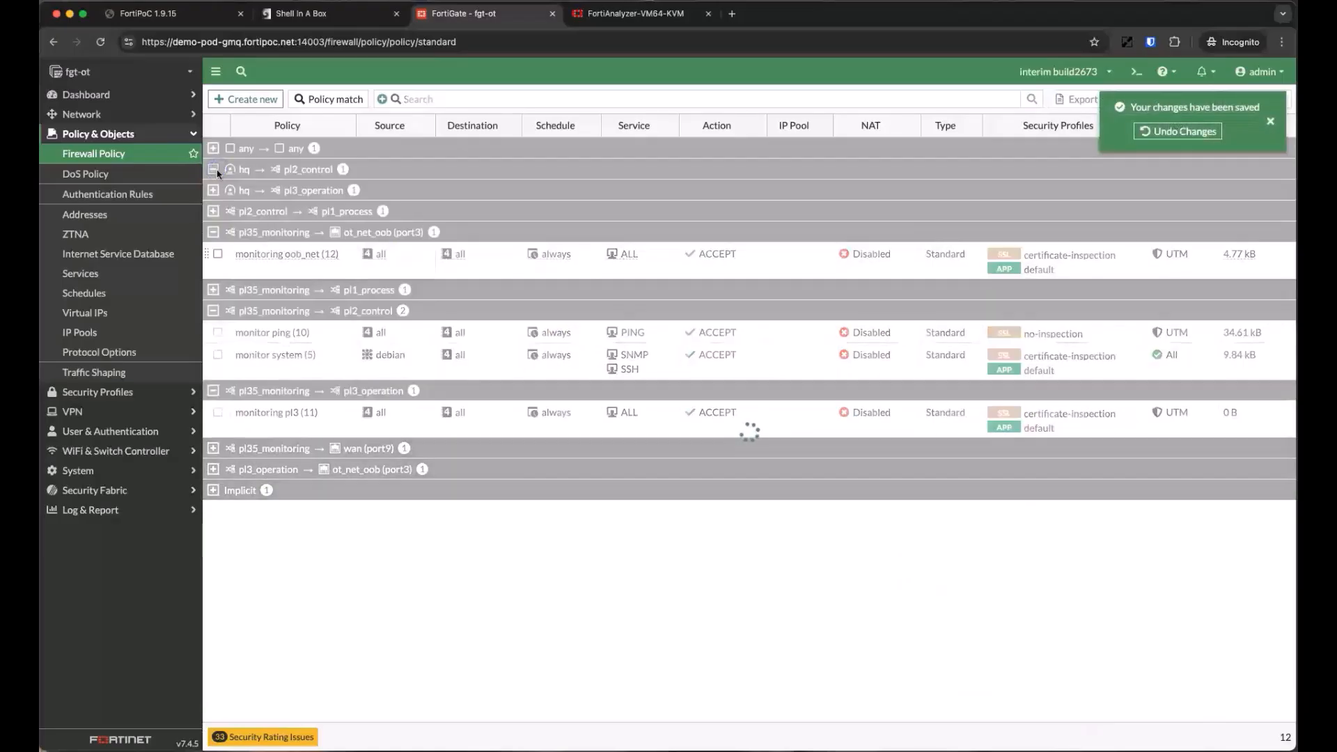
{"action": "left_click", "coordinate": [213, 168]}
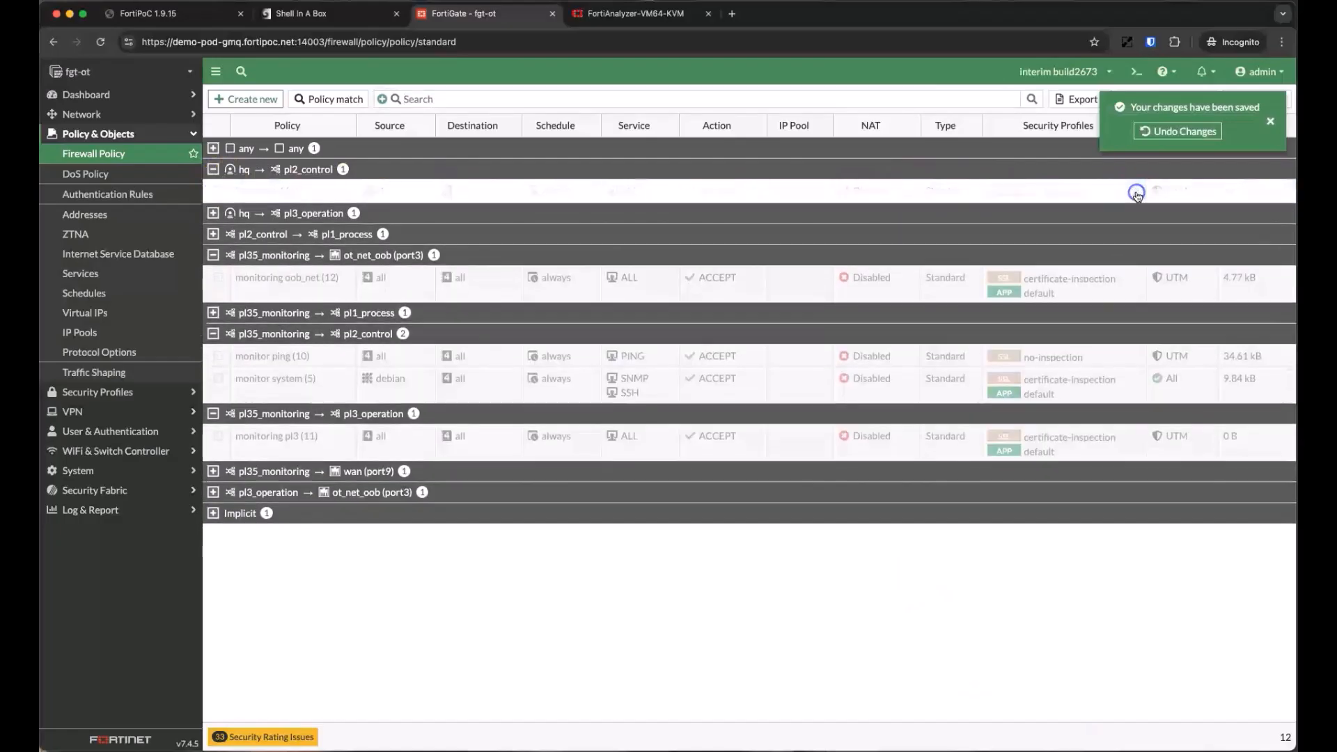
Add VPATCH default to the hq → pl2_control from Client policy, then open Asset Identity Center.
{"action": "left_click", "coordinate": [1134, 192]}
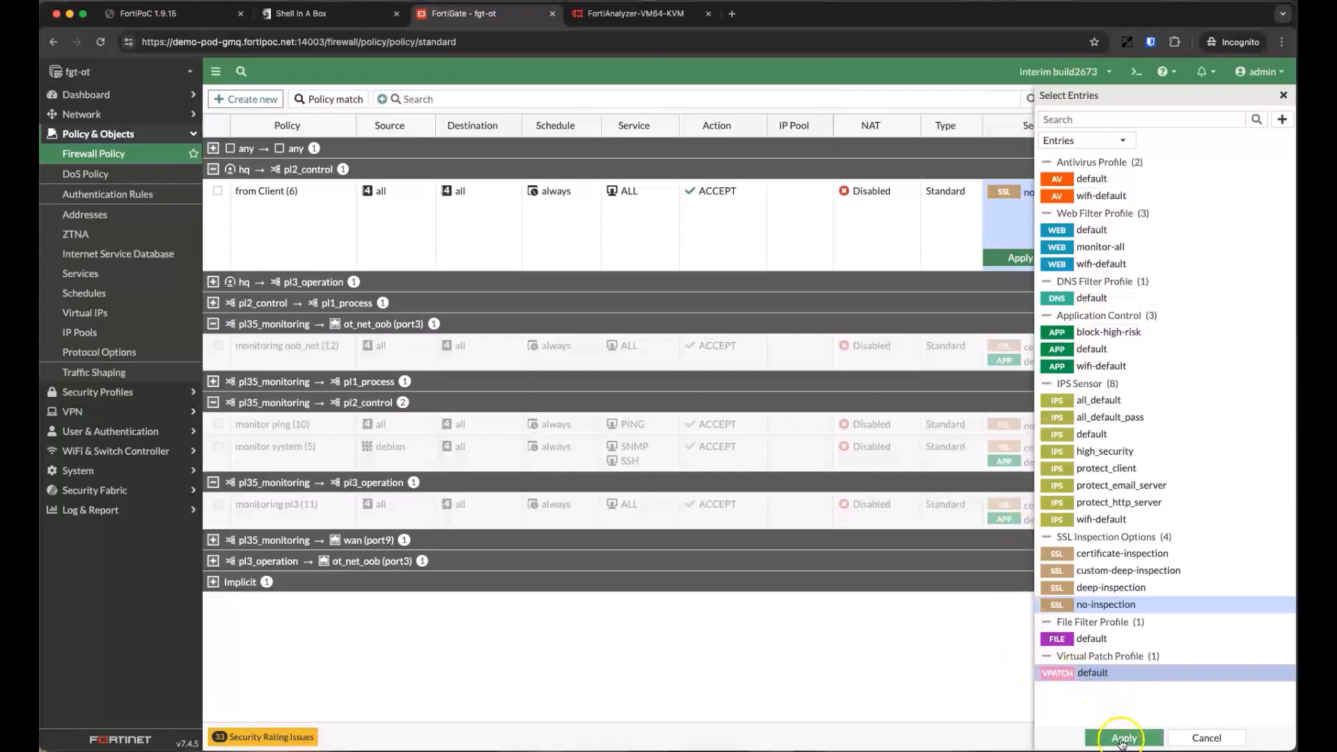
{"action": "left_click", "coordinate": [1124, 737]}
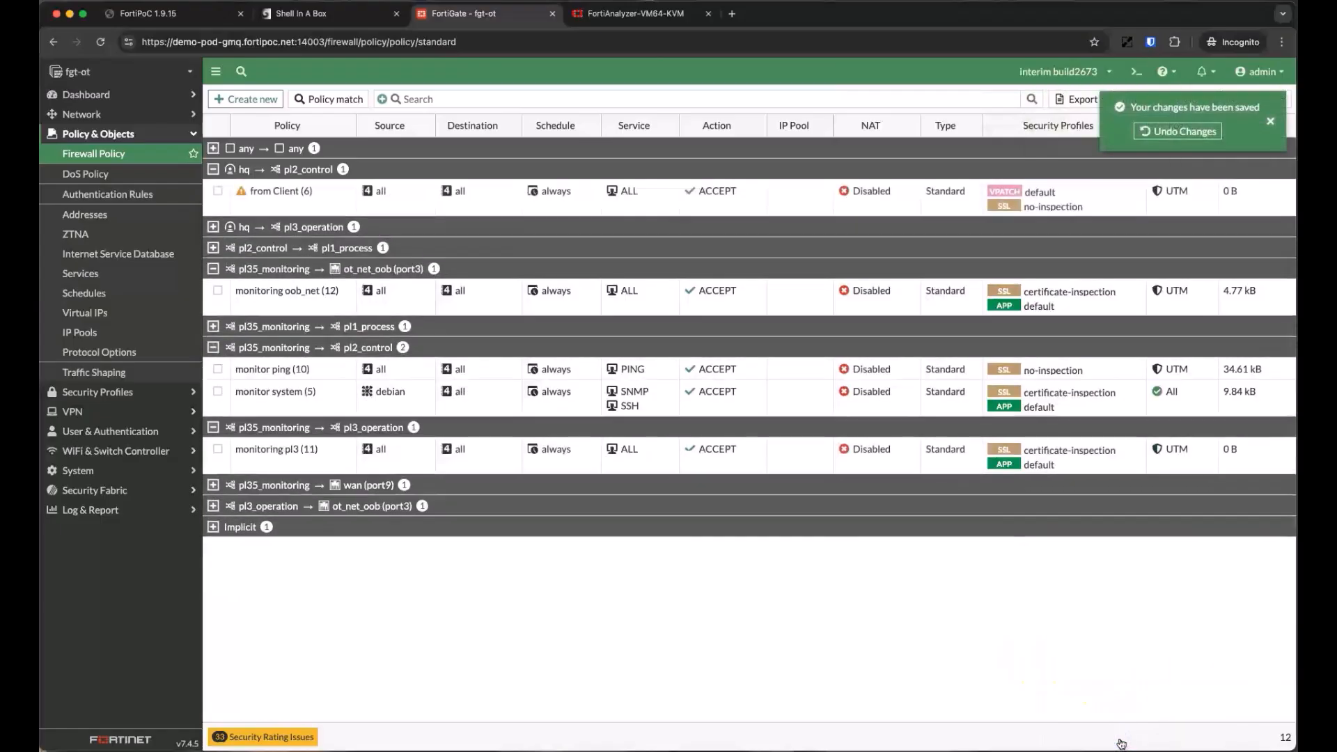
{"action": "left_click", "coordinate": [96, 252]}
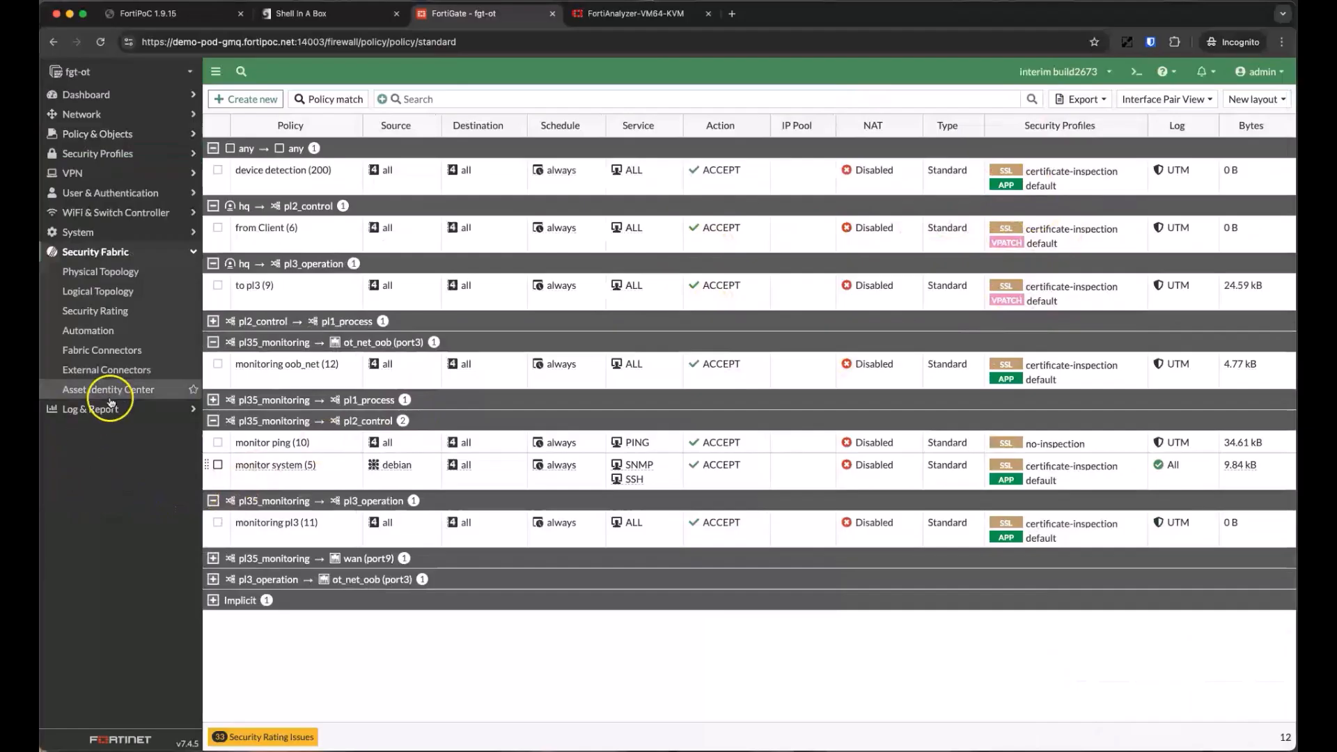
{"action": "left_click", "coordinate": [108, 388]}
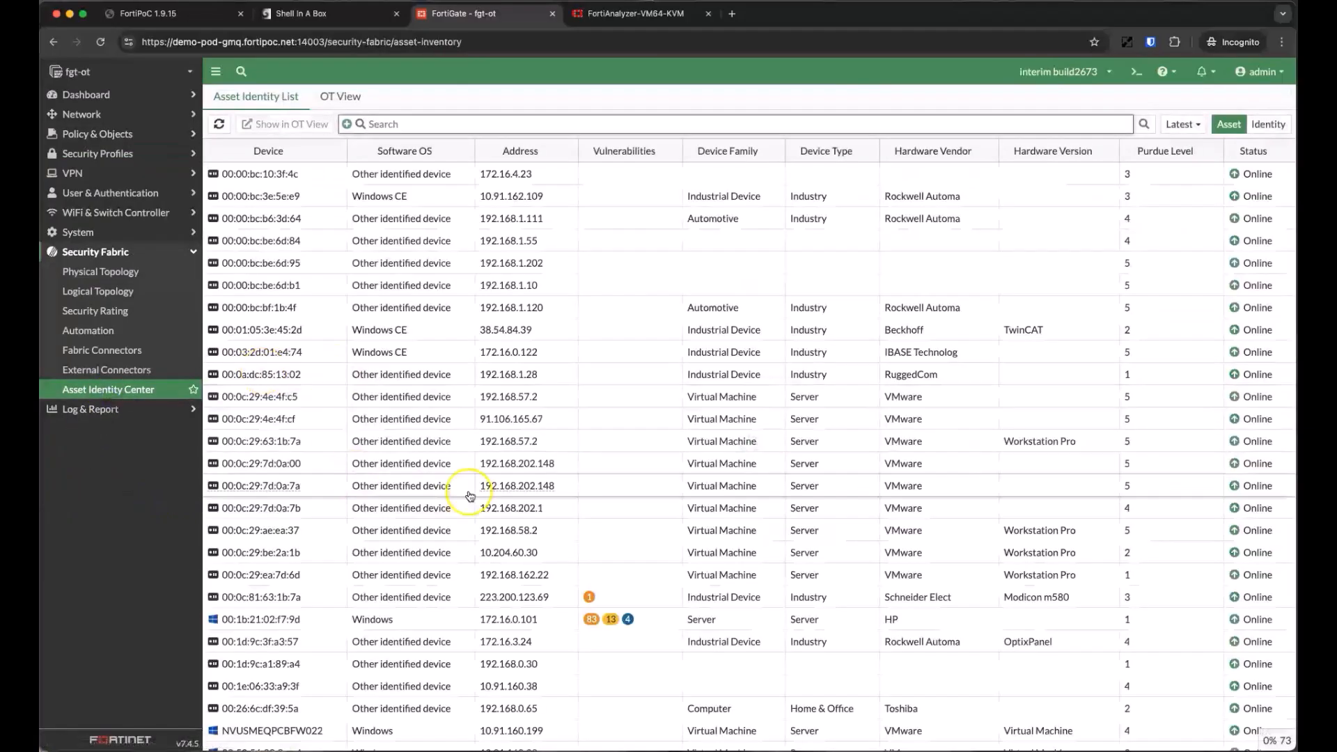
{"action": "scroll", "scroll_direction": "down", "scroll_amount": 3}
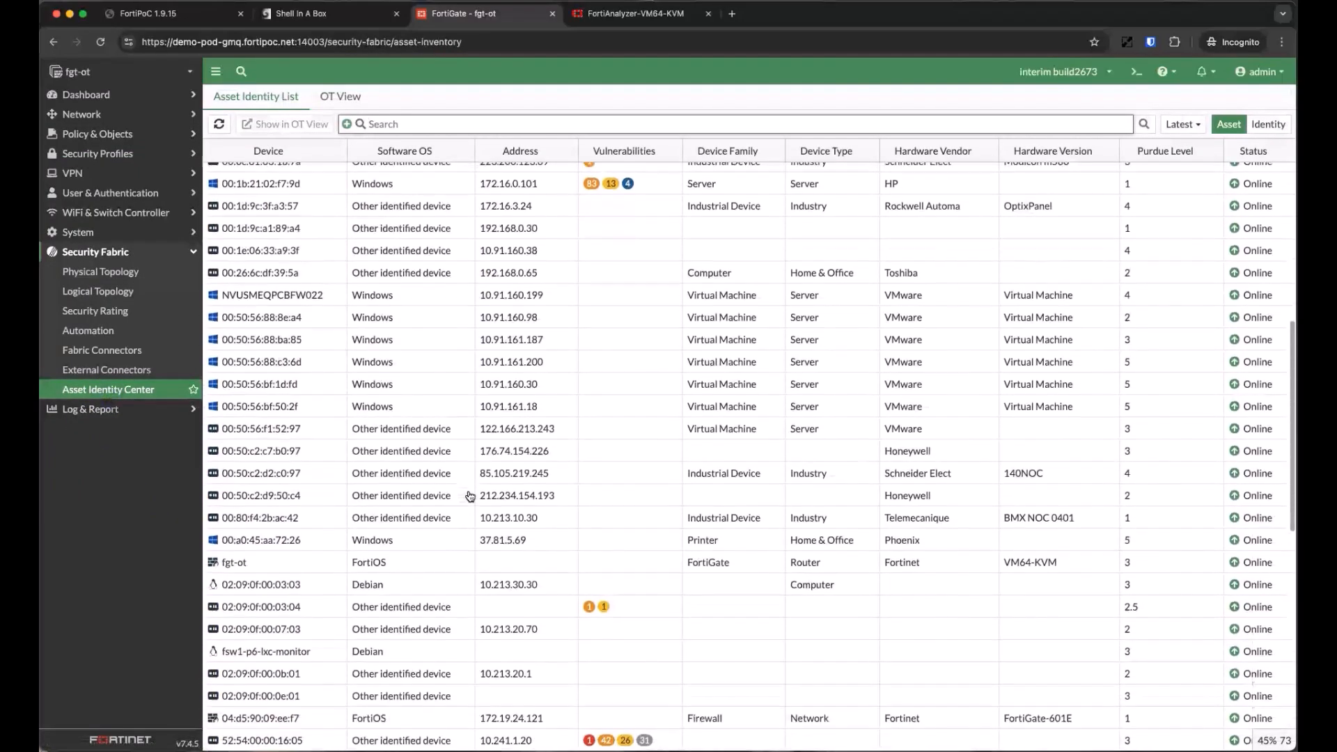
{"action": "scroll", "scroll_direction": "down", "scroll_amount": 3}
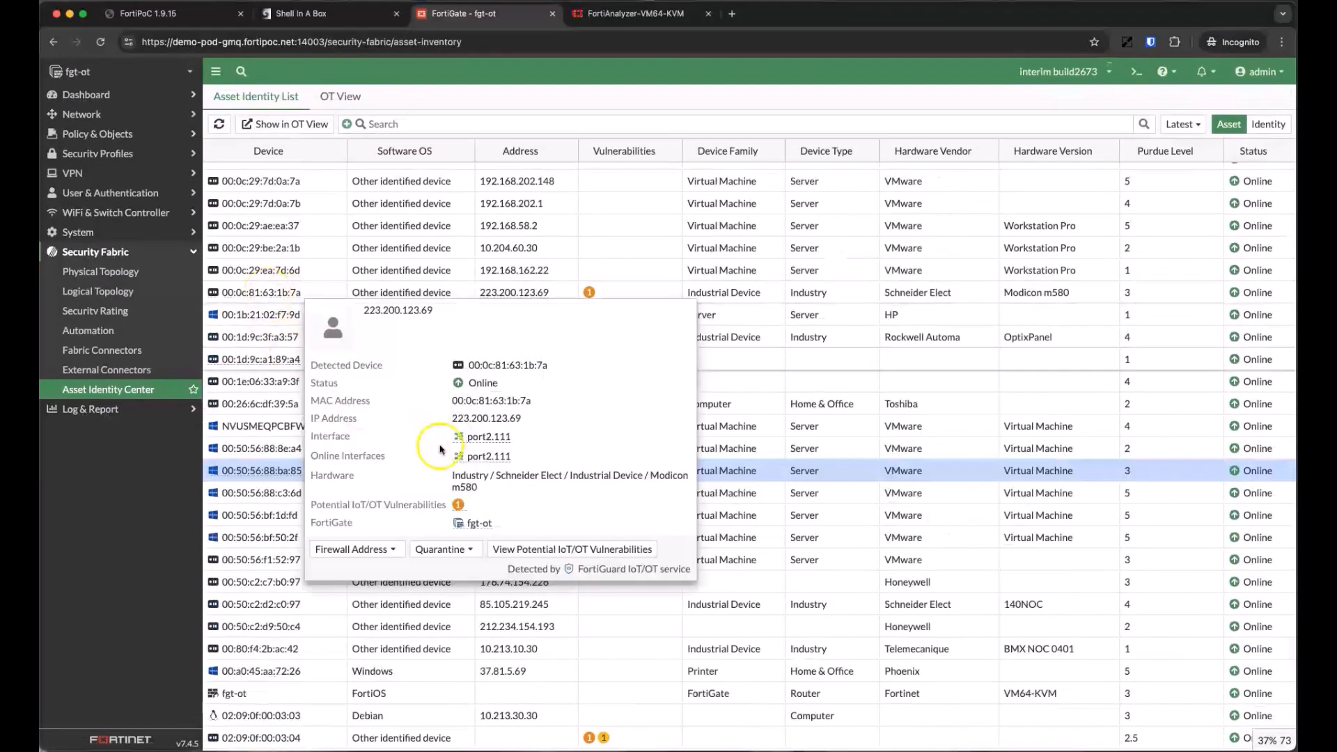
{"action": "mouse_move", "coordinate": [765, 406]}
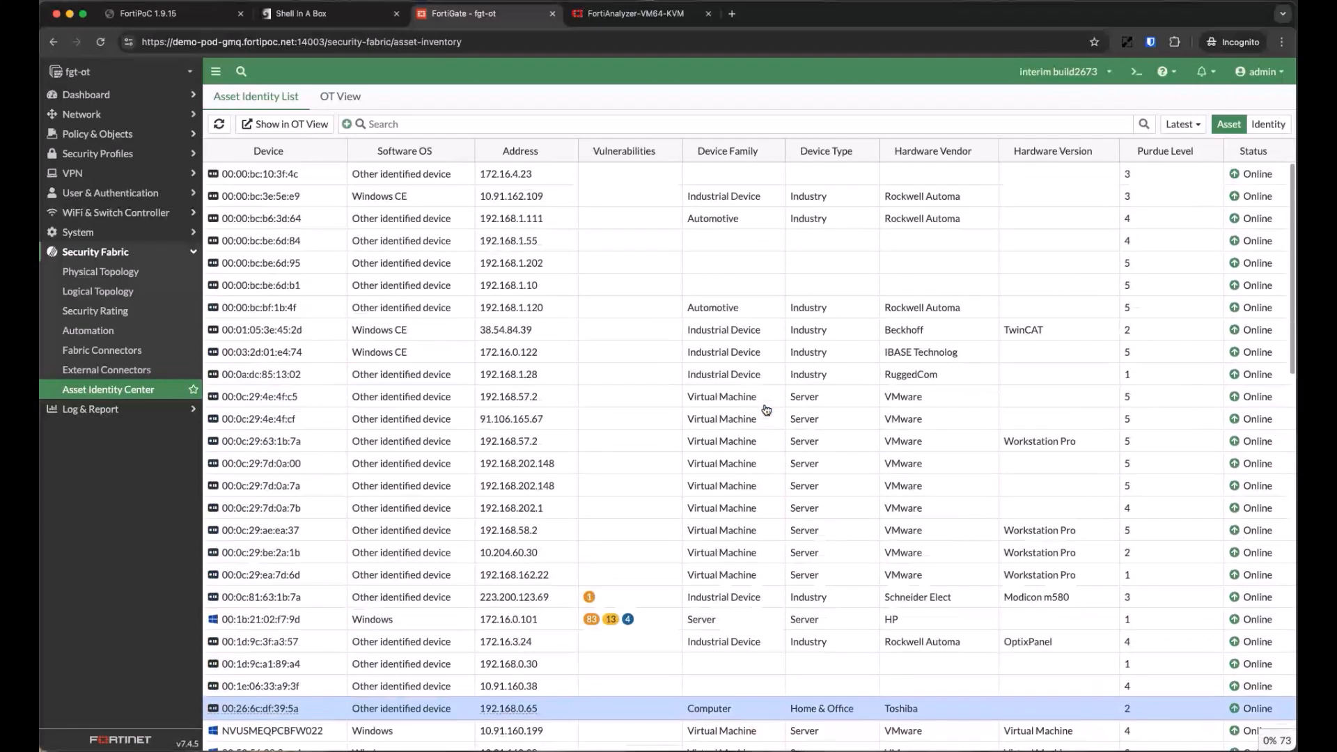
{"action": "scroll", "scroll_direction": "down", "scroll_amount": 3}
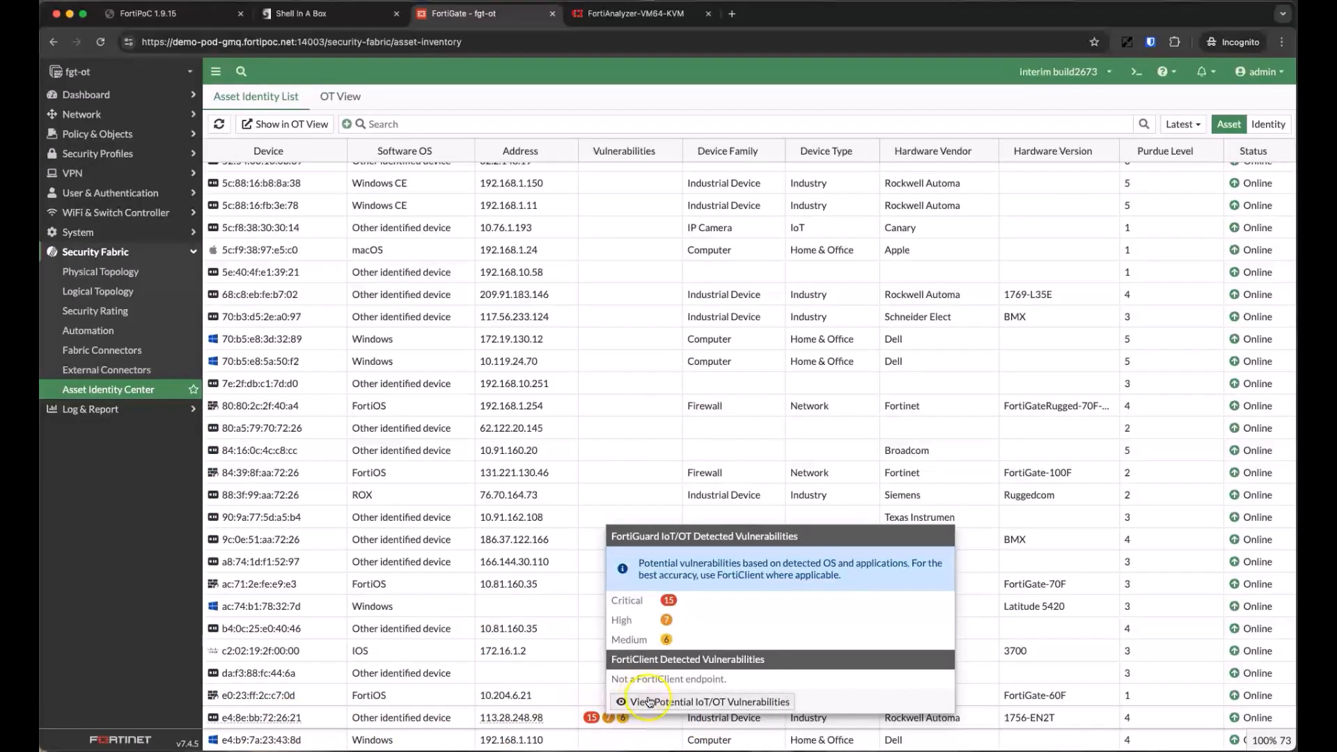
{"action": "left_click", "coordinate": [709, 701]}
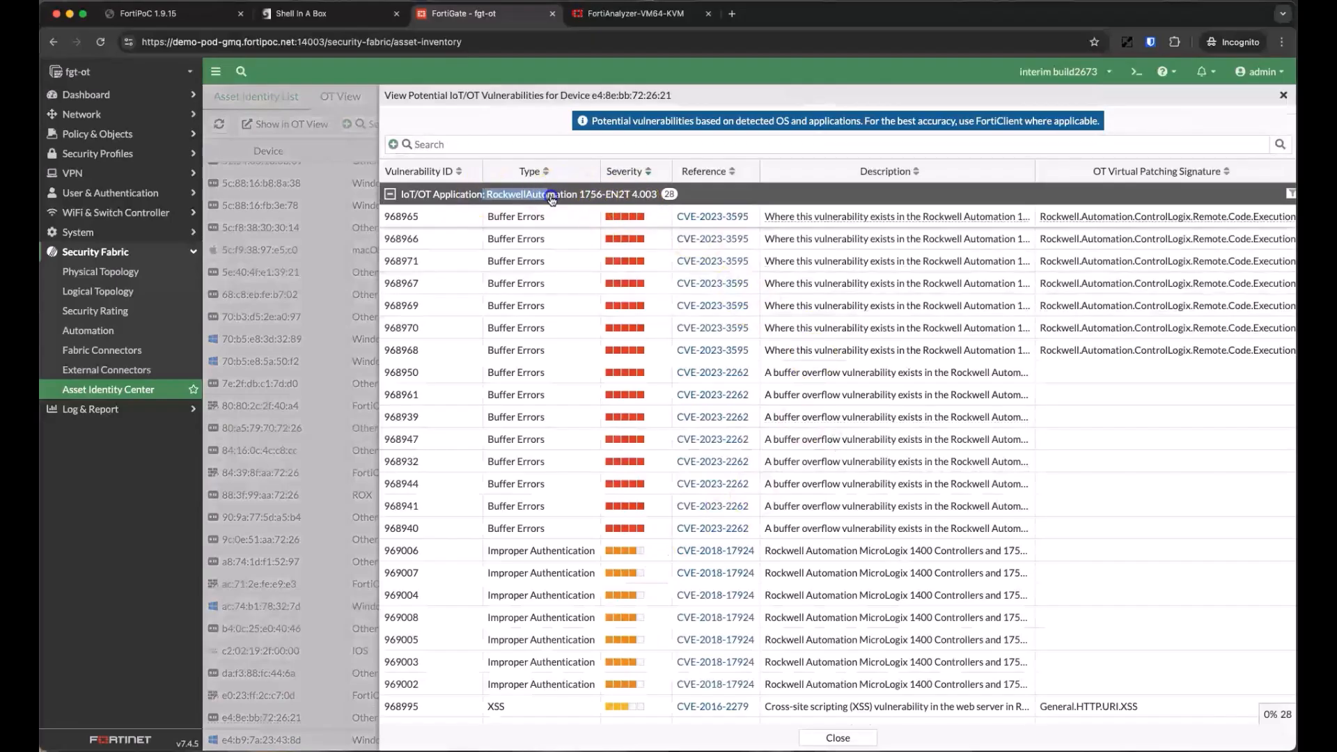
{"action": "mouse_move", "coordinate": [746, 501]}
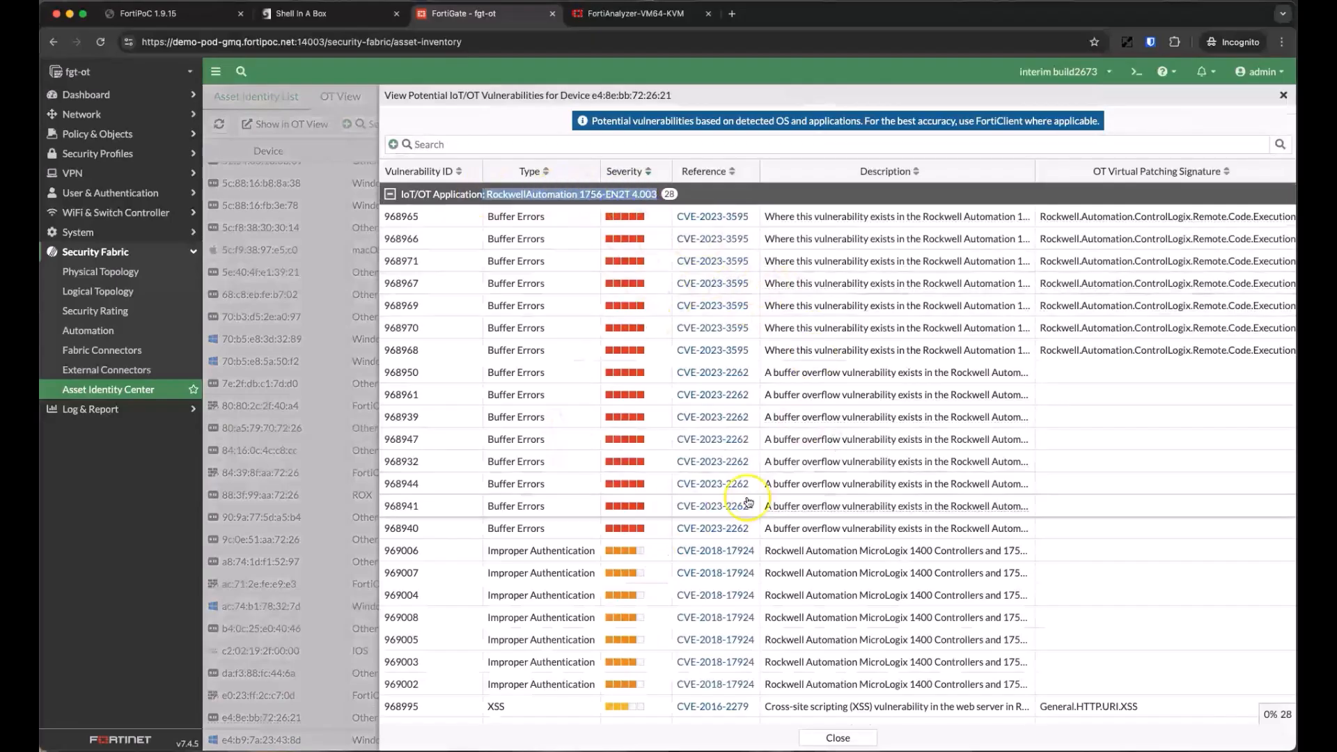
{"action": "left_click", "coordinate": [836, 737]}
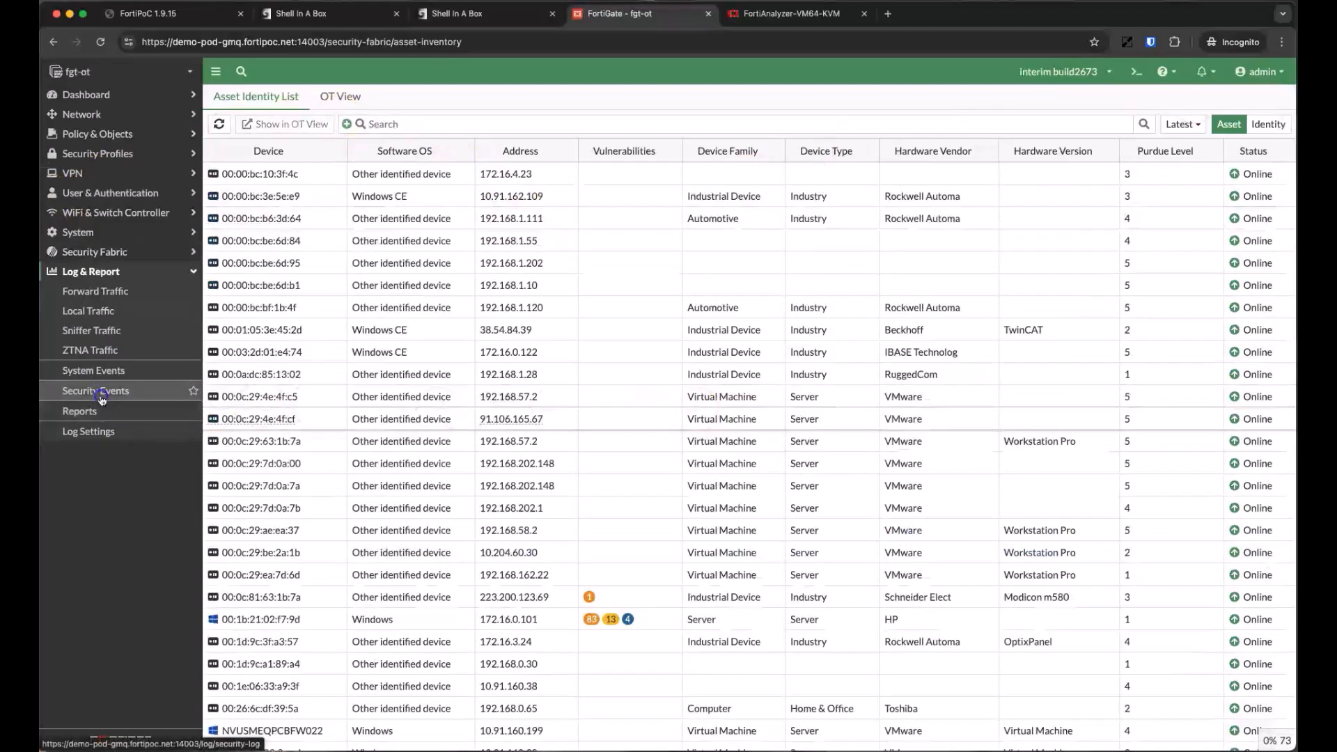
Show Virtual Patching security logs and read the dropped Advantech R-SeeNet attack details.
{"action": "left_click", "coordinate": [95, 391]}
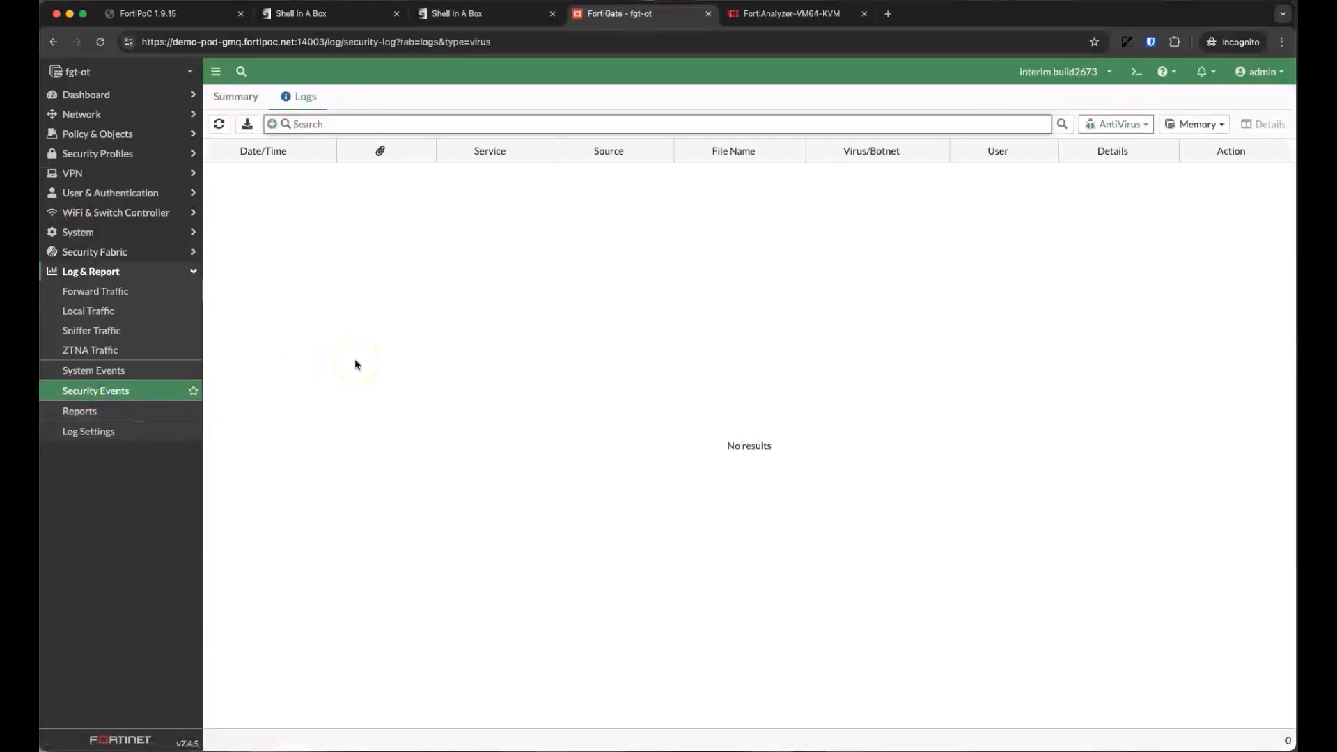
{"action": "left_click", "coordinate": [1116, 124]}
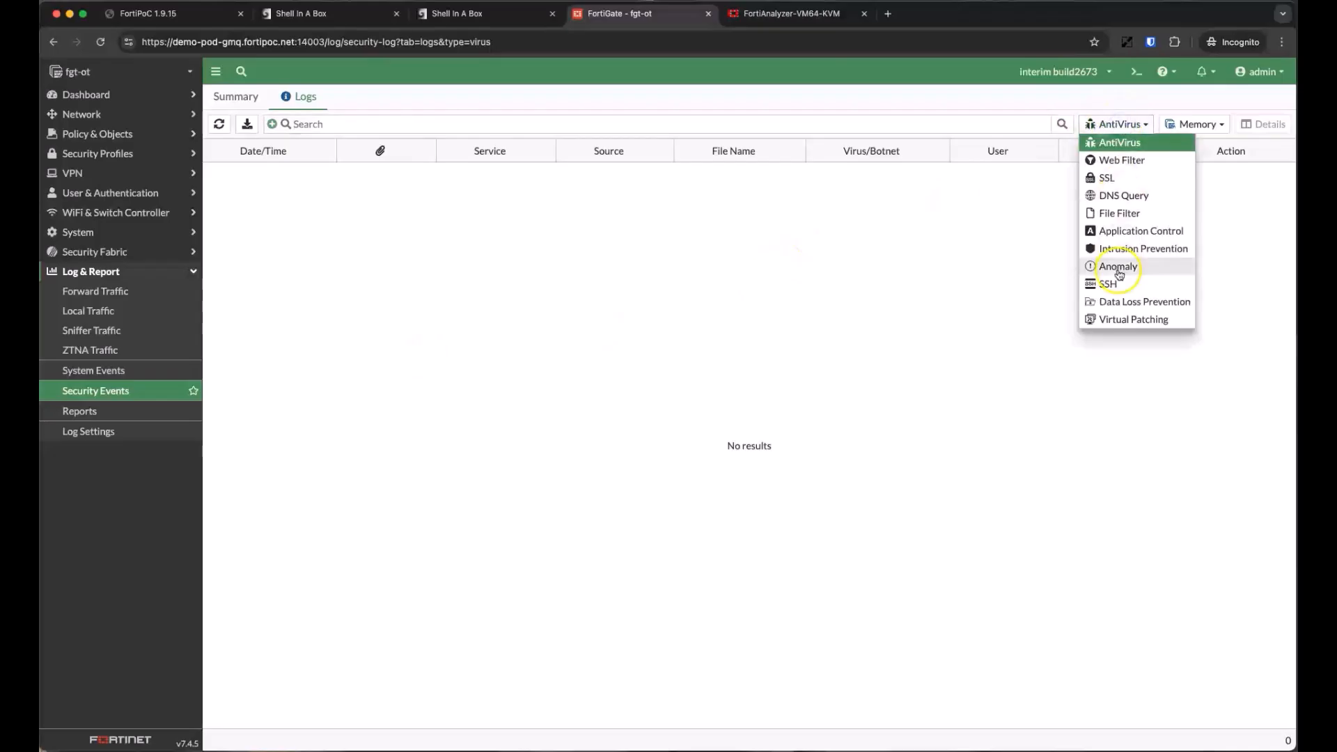
{"action": "left_click", "coordinate": [1132, 319]}
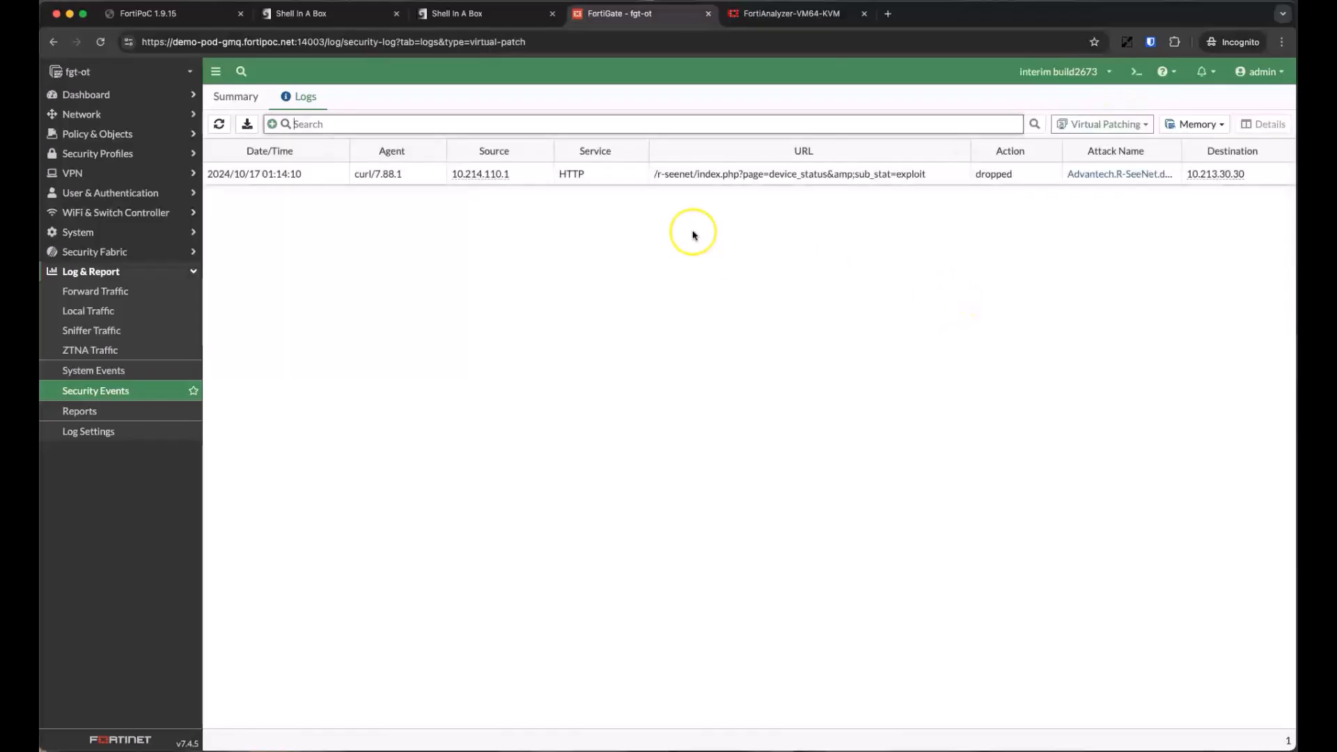
{"action": "mouse_move", "coordinate": [901, 174]}
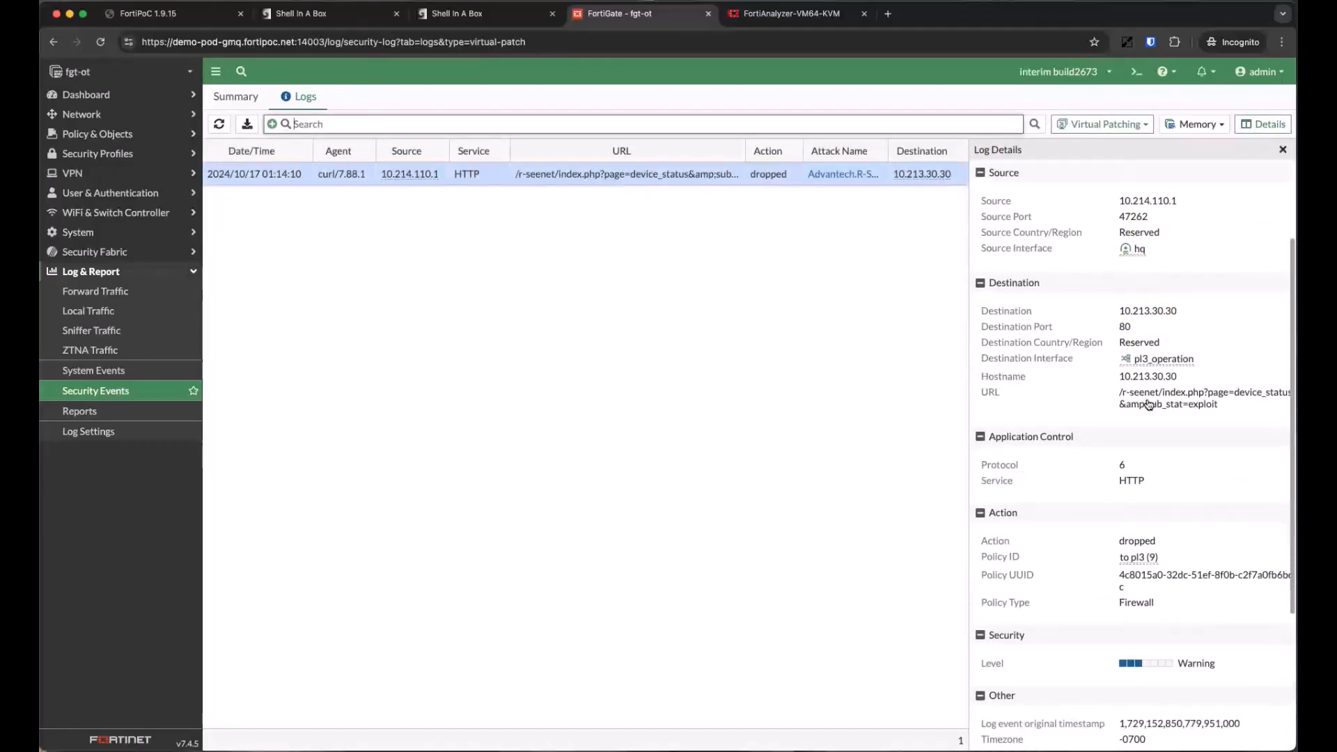
{"action": "scroll", "scroll_direction": "down", "scroll_amount": 3}
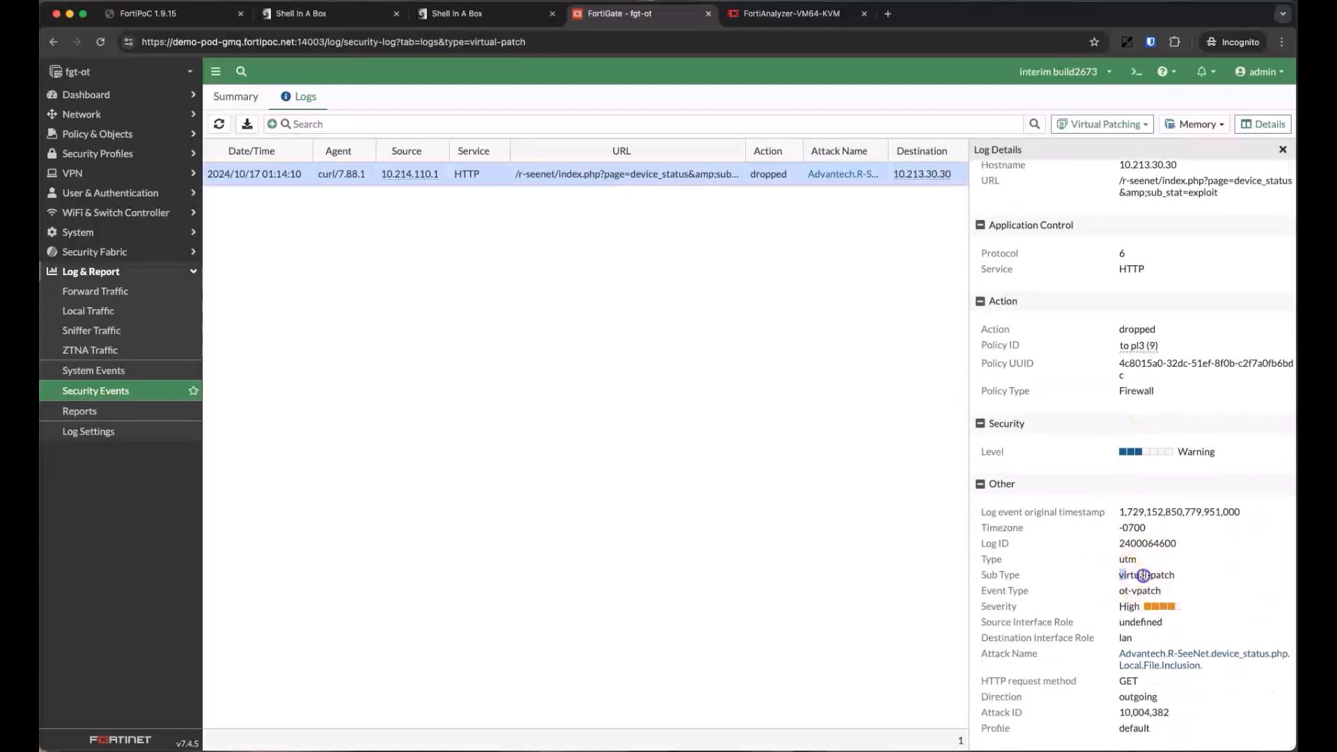
{"action": "mouse_move", "coordinate": [1200, 646]}
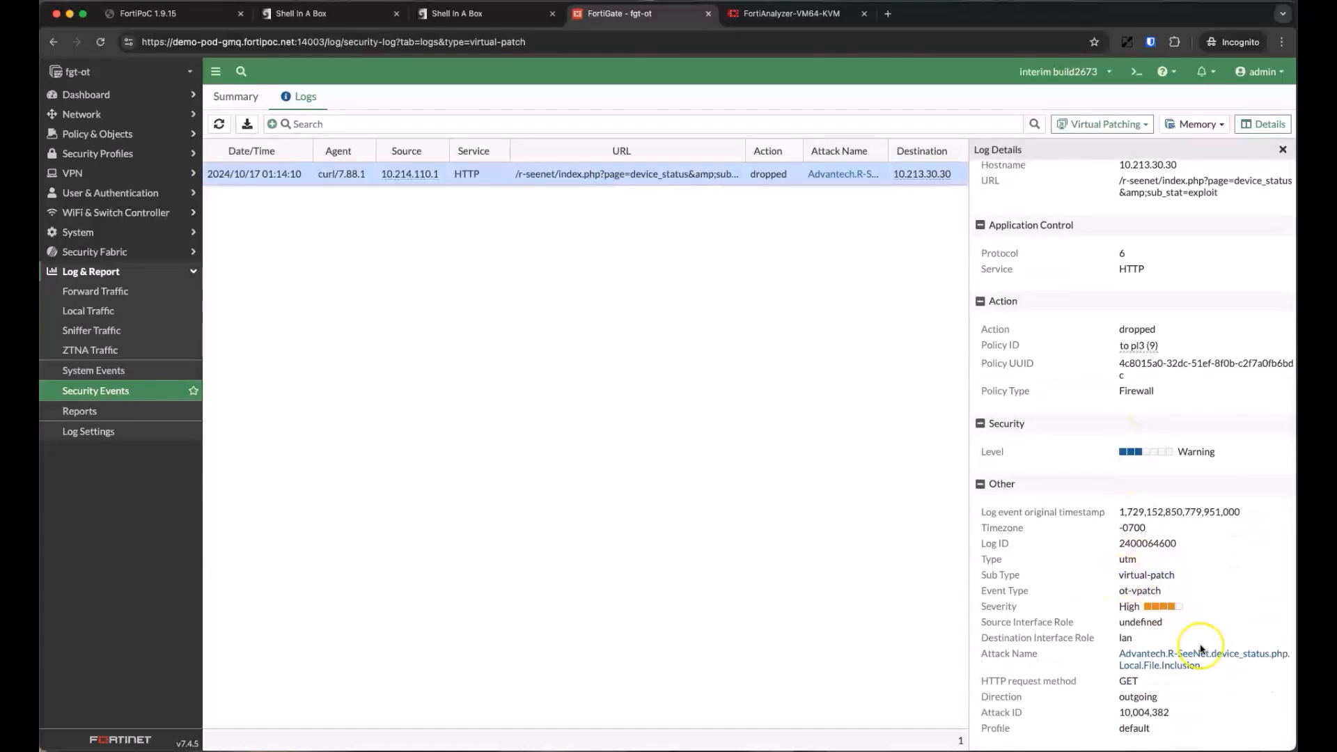
{"action": "scroll", "scroll_direction": "up", "scroll_amount": 3}
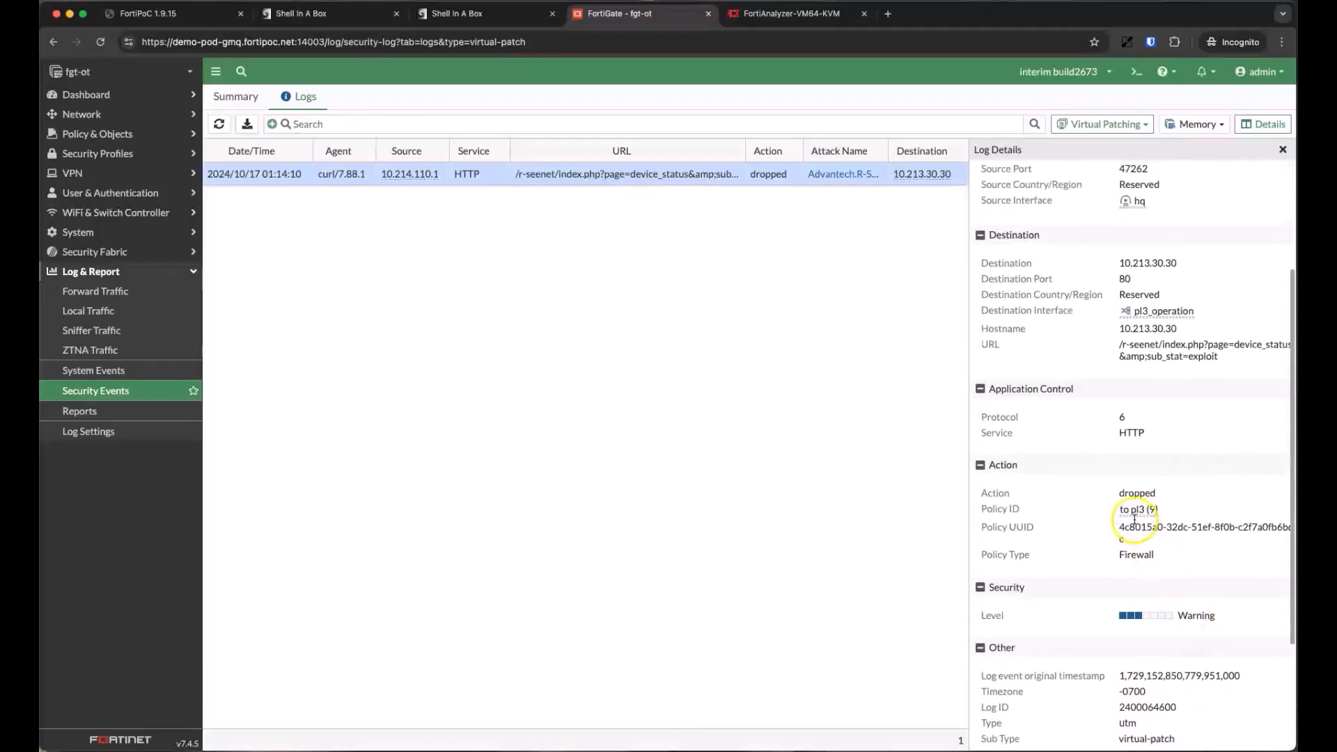
{"action": "mouse_move", "coordinate": [1173, 493]}
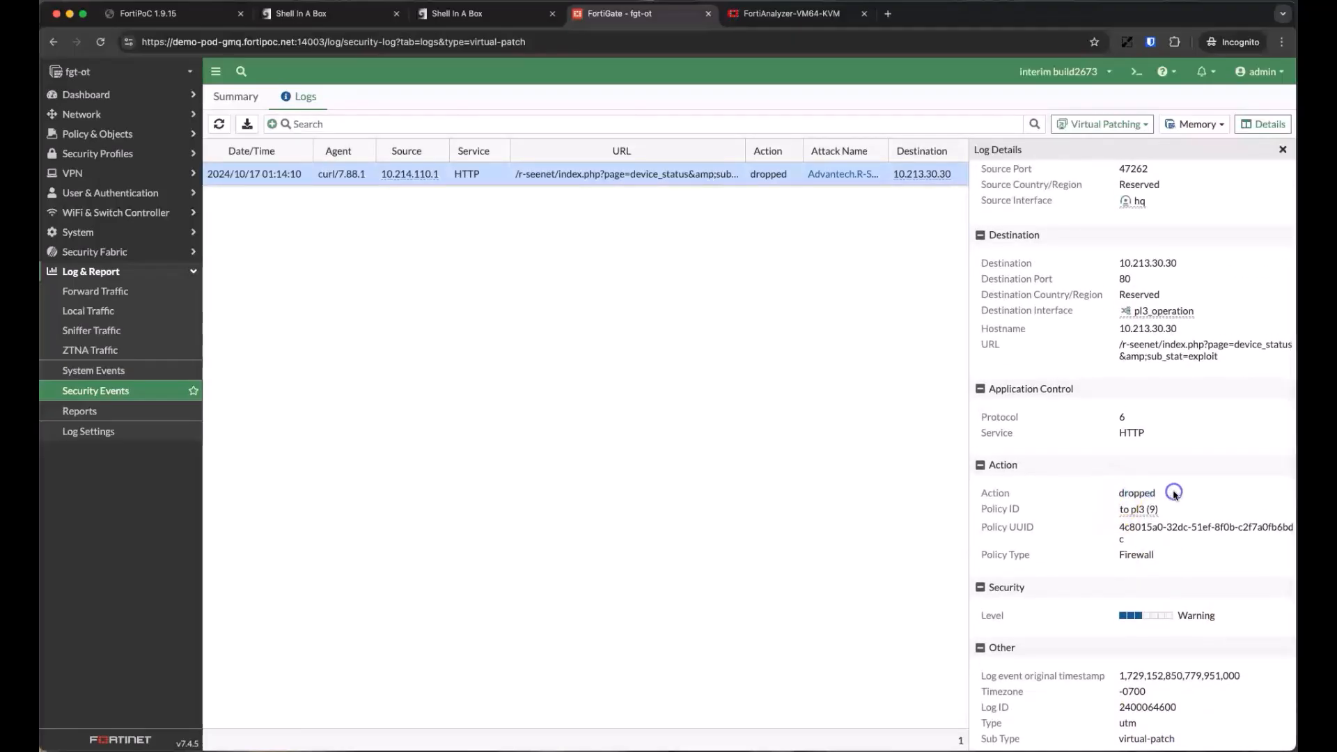
{"action": "mouse_move", "coordinate": [146, 444]}
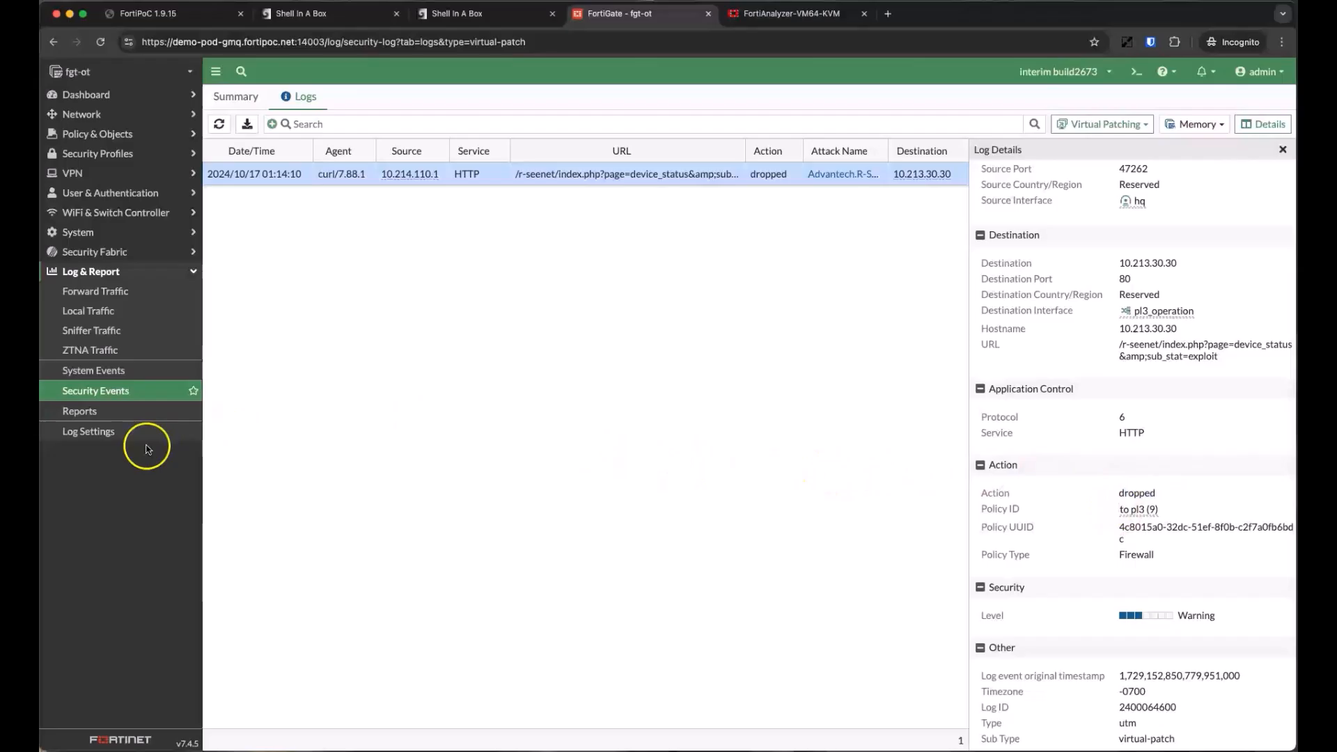
List OT Virtual Patching Signatures under FortiGuard's OT Security Service and search 'schneider'.
{"action": "left_click", "coordinate": [84, 92]}
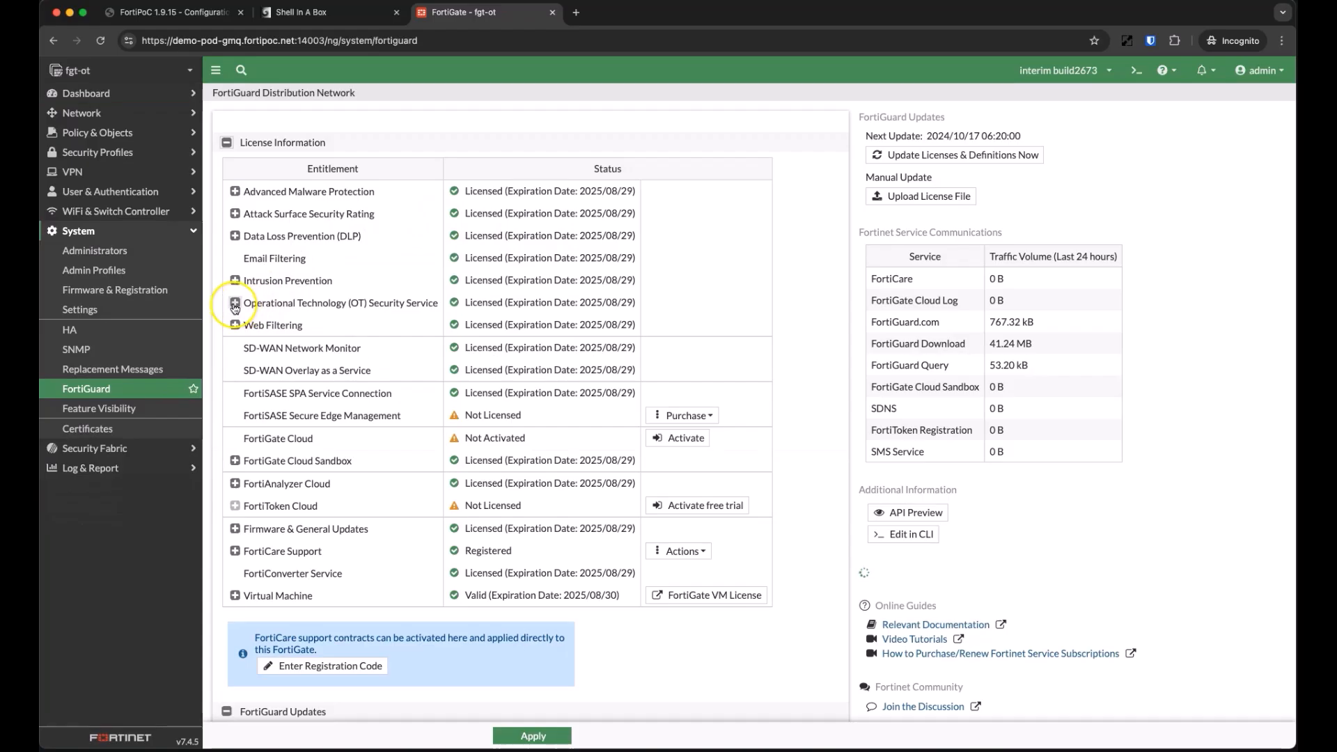
{"action": "left_click", "coordinate": [235, 303]}
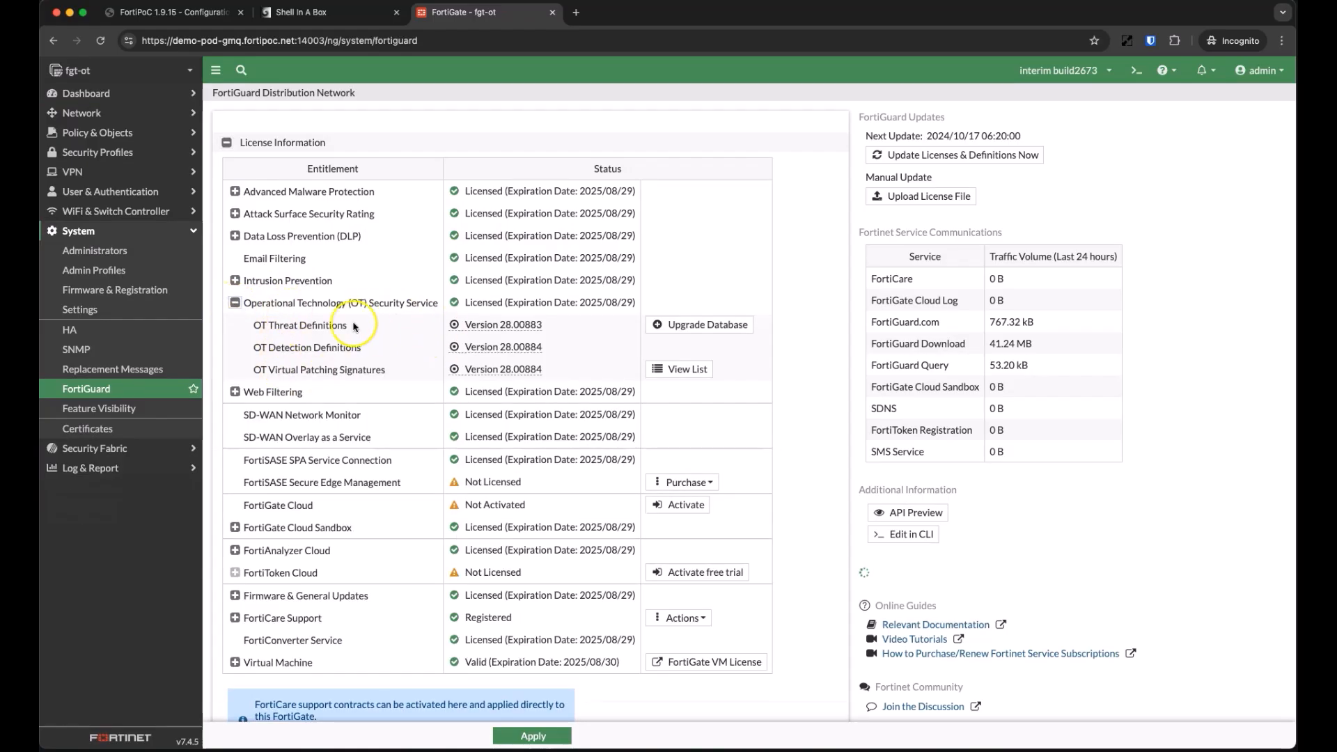
{"action": "left_click", "coordinate": [685, 369]}
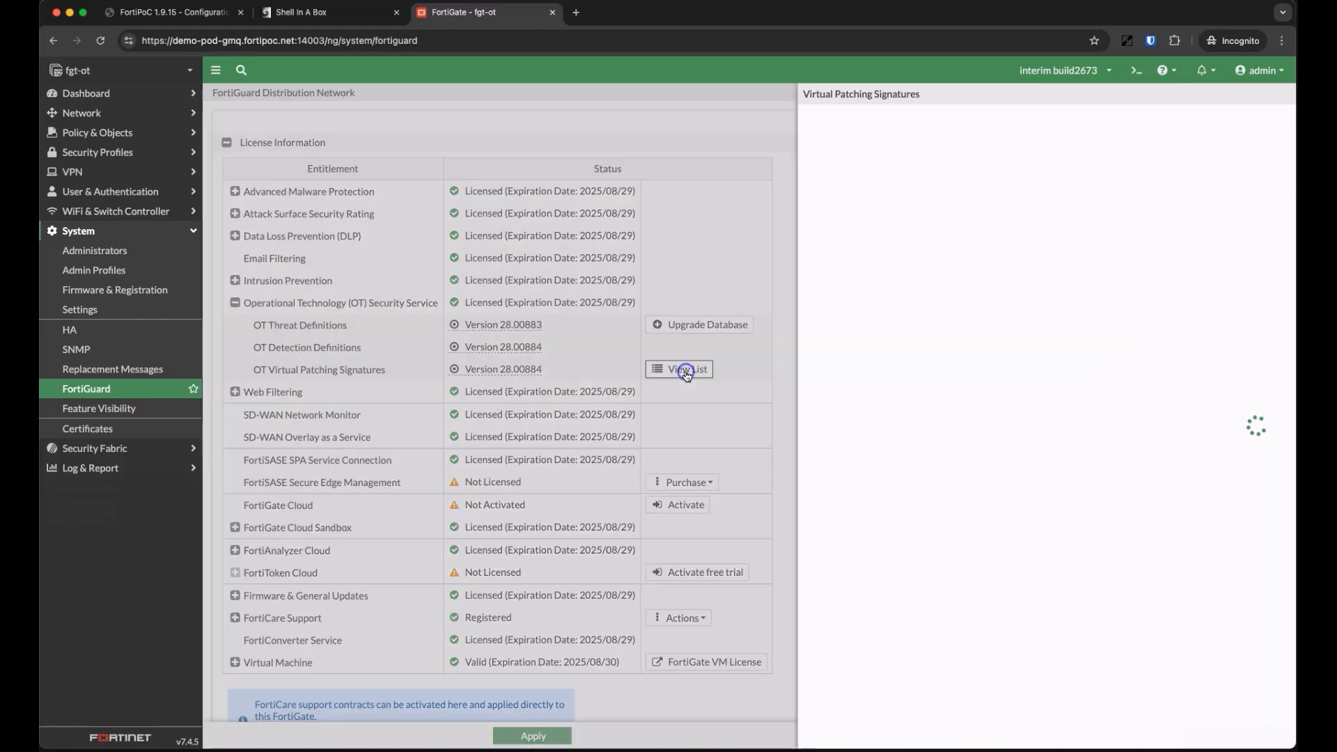
{"action": "left_click", "coordinate": [687, 369]}
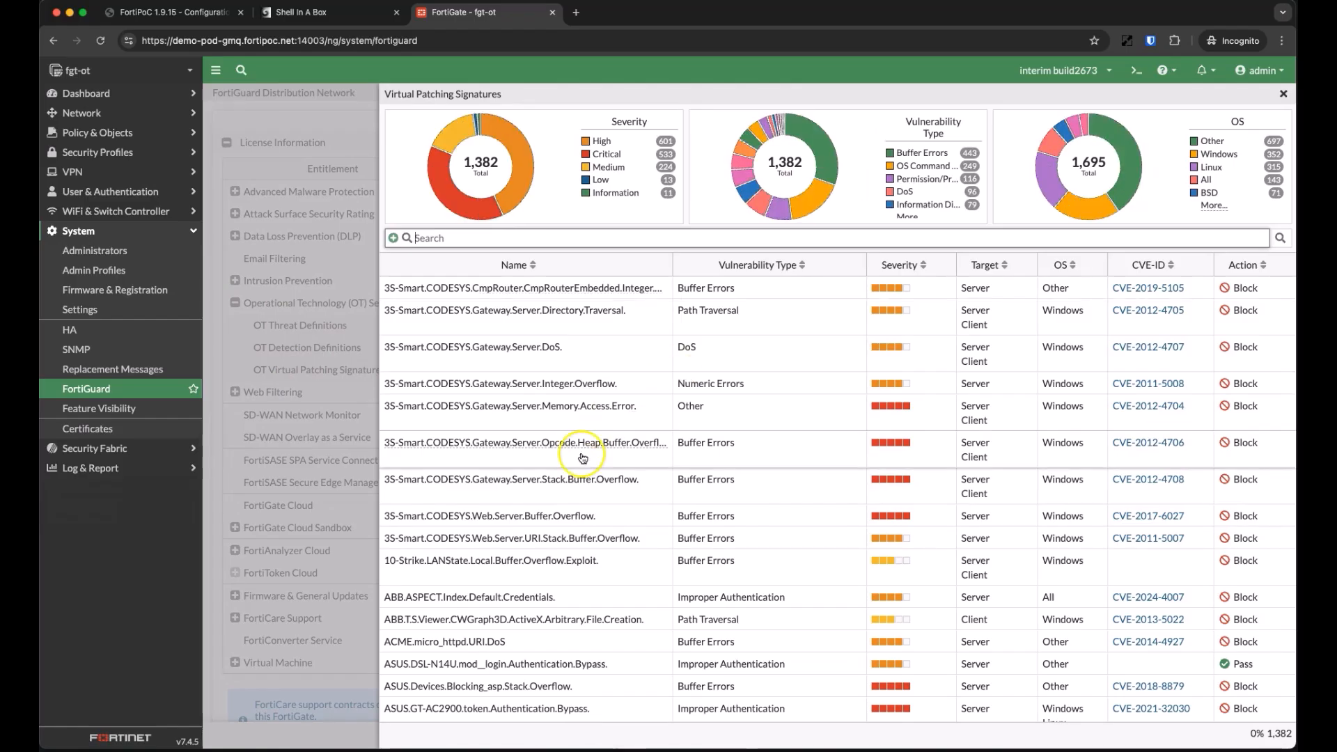
{"action": "scroll", "scroll_direction": "down", "scroll_amount": 3}
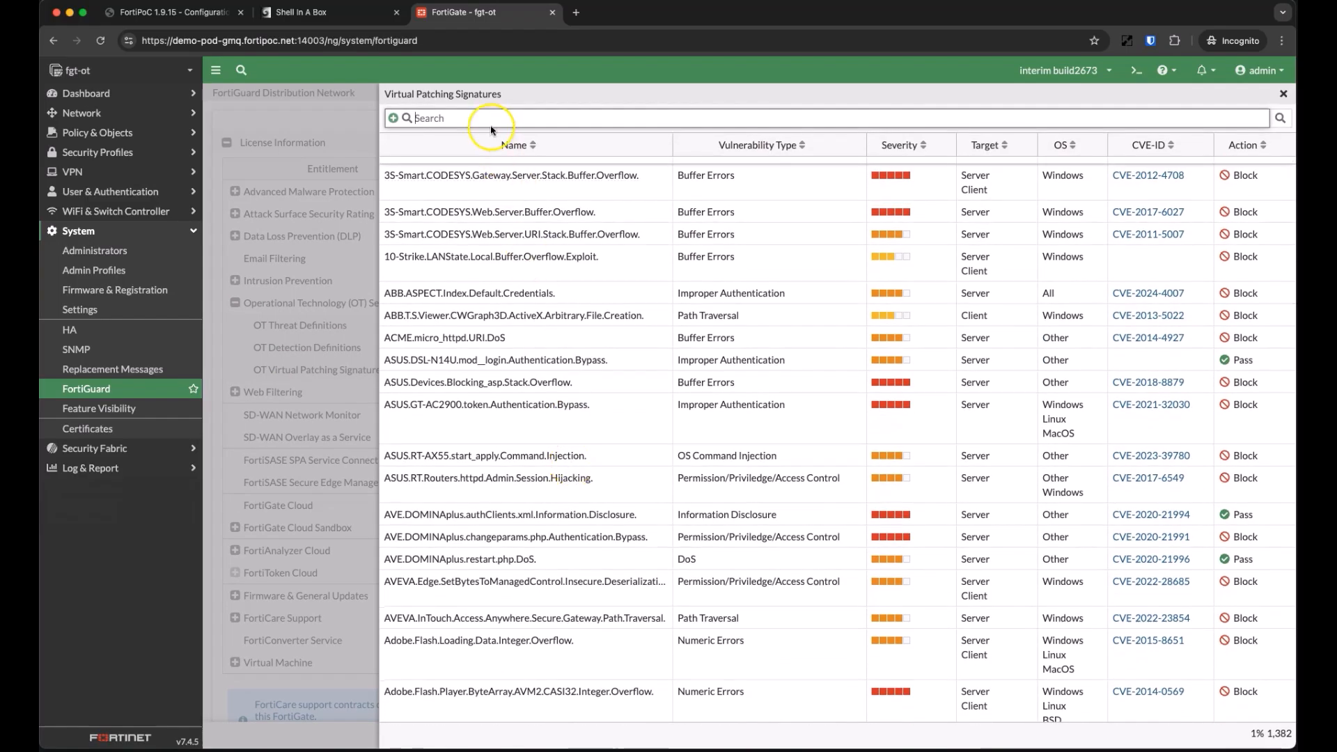
{"action": "type", "text": "schneider"}
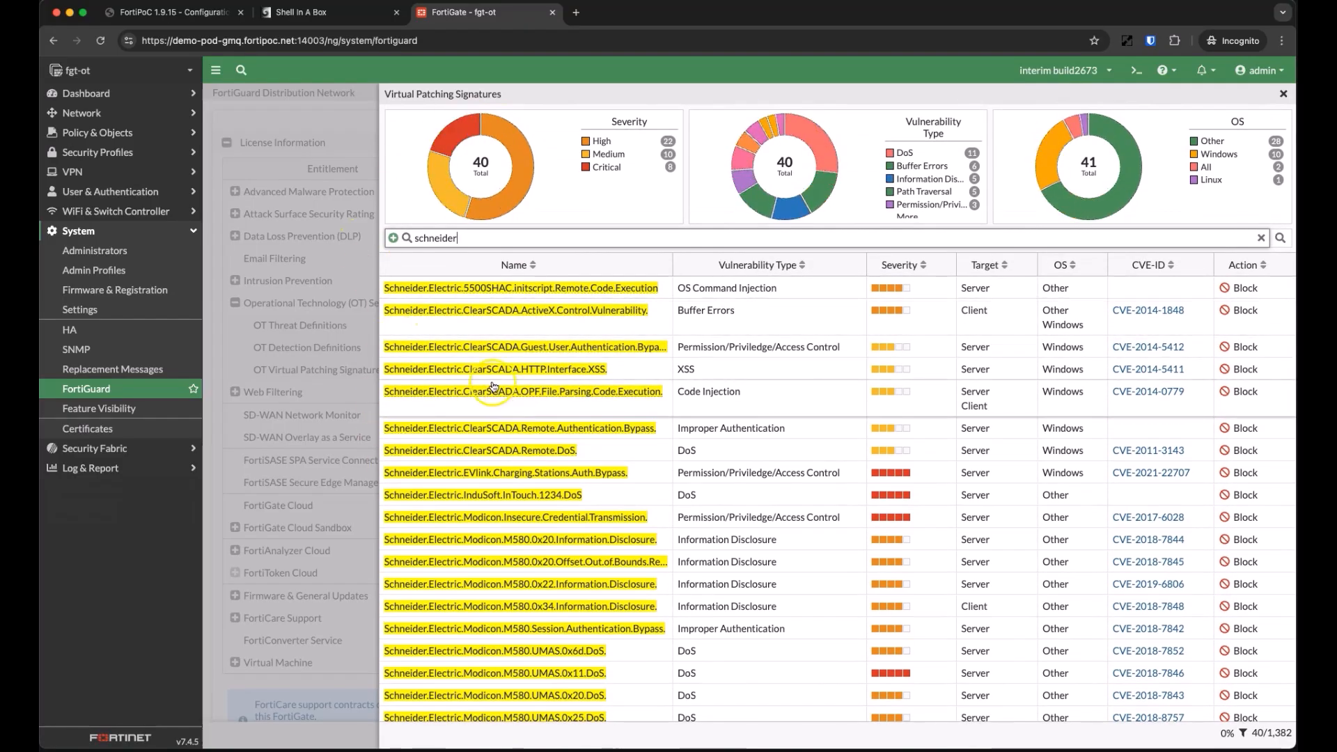
{"action": "mouse_move", "coordinate": [495, 369]}
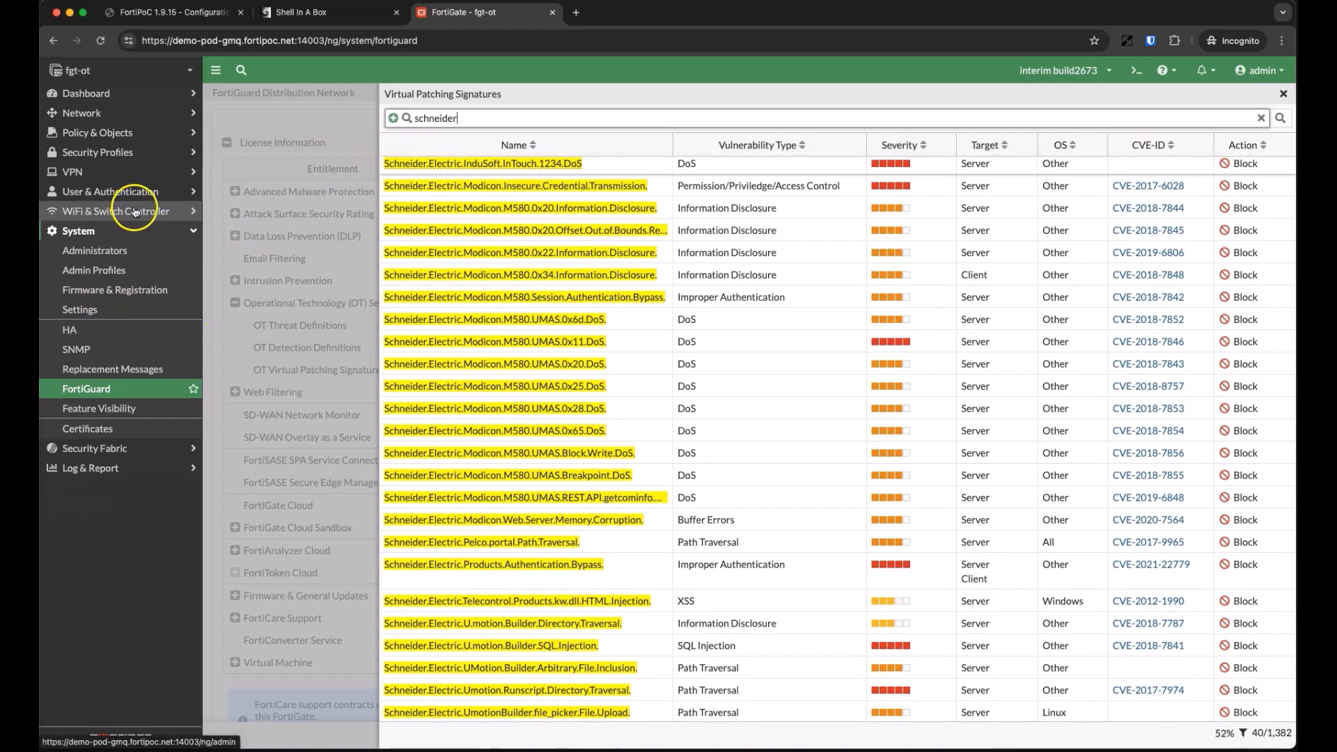
Search Application Signatures for 'CIP' and scroll the 164 matching results.
{"action": "left_click", "coordinate": [98, 151]}
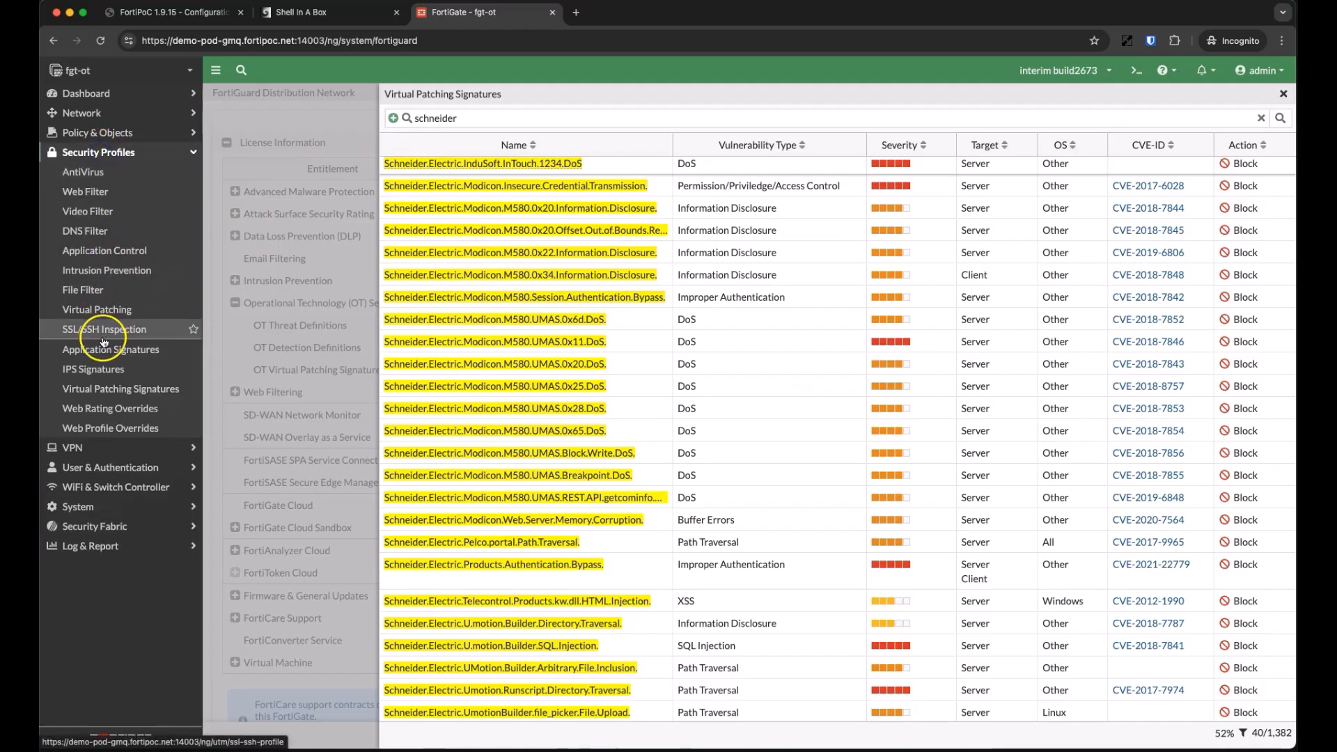
{"action": "left_click", "coordinate": [110, 349]}
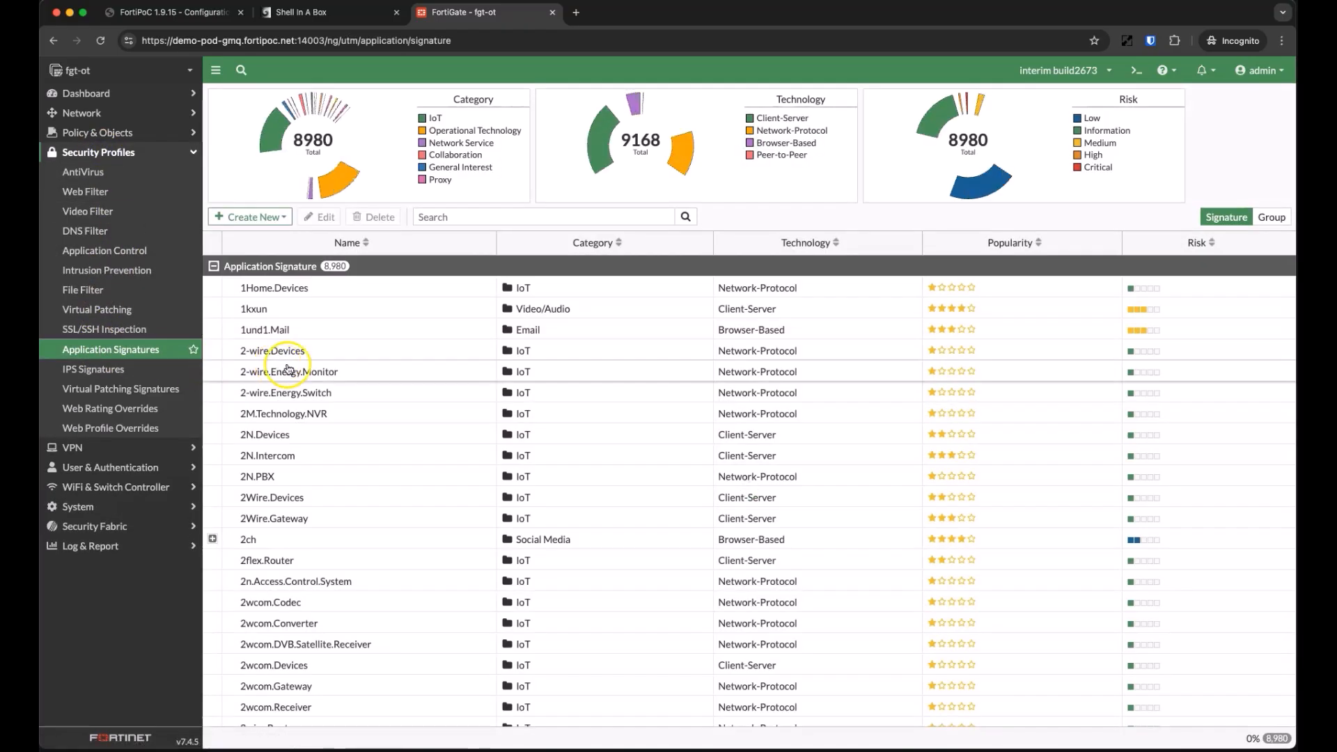
{"action": "mouse_move", "coordinate": [328, 174]}
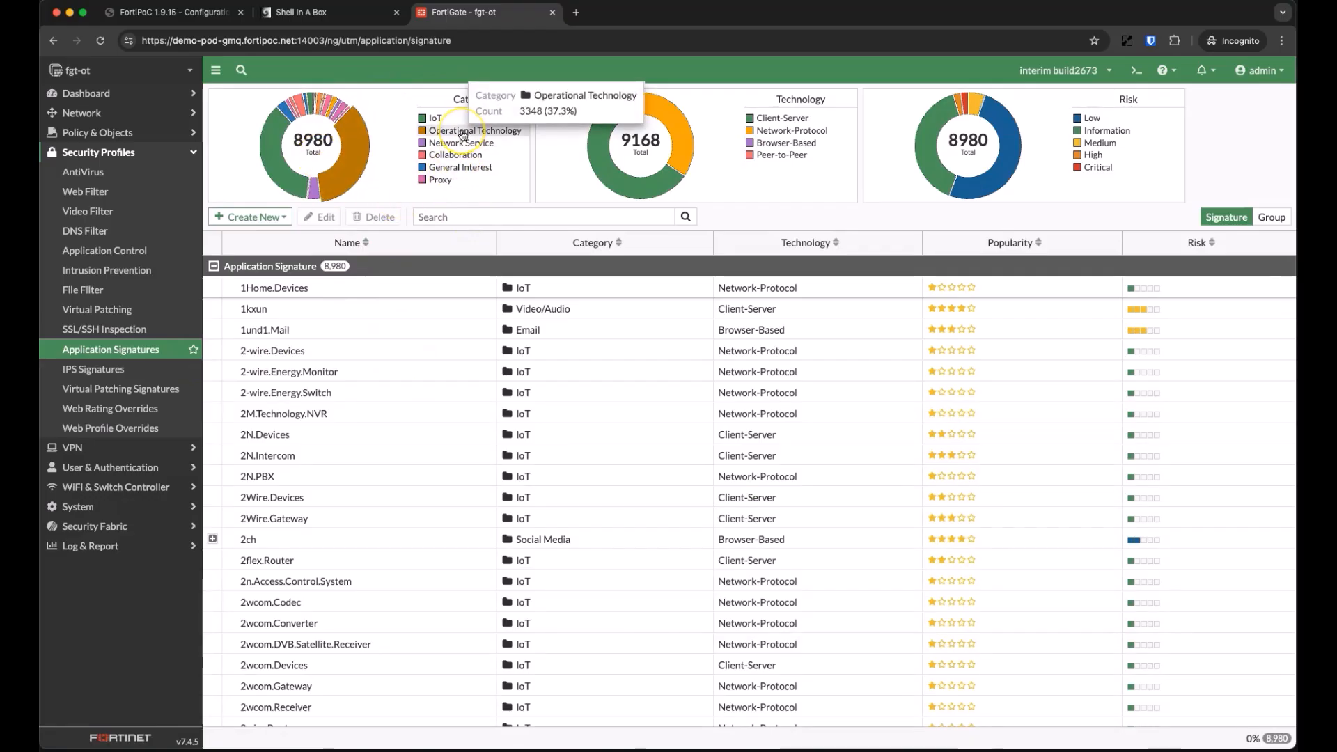
{"action": "mouse_move", "coordinate": [520, 134]}
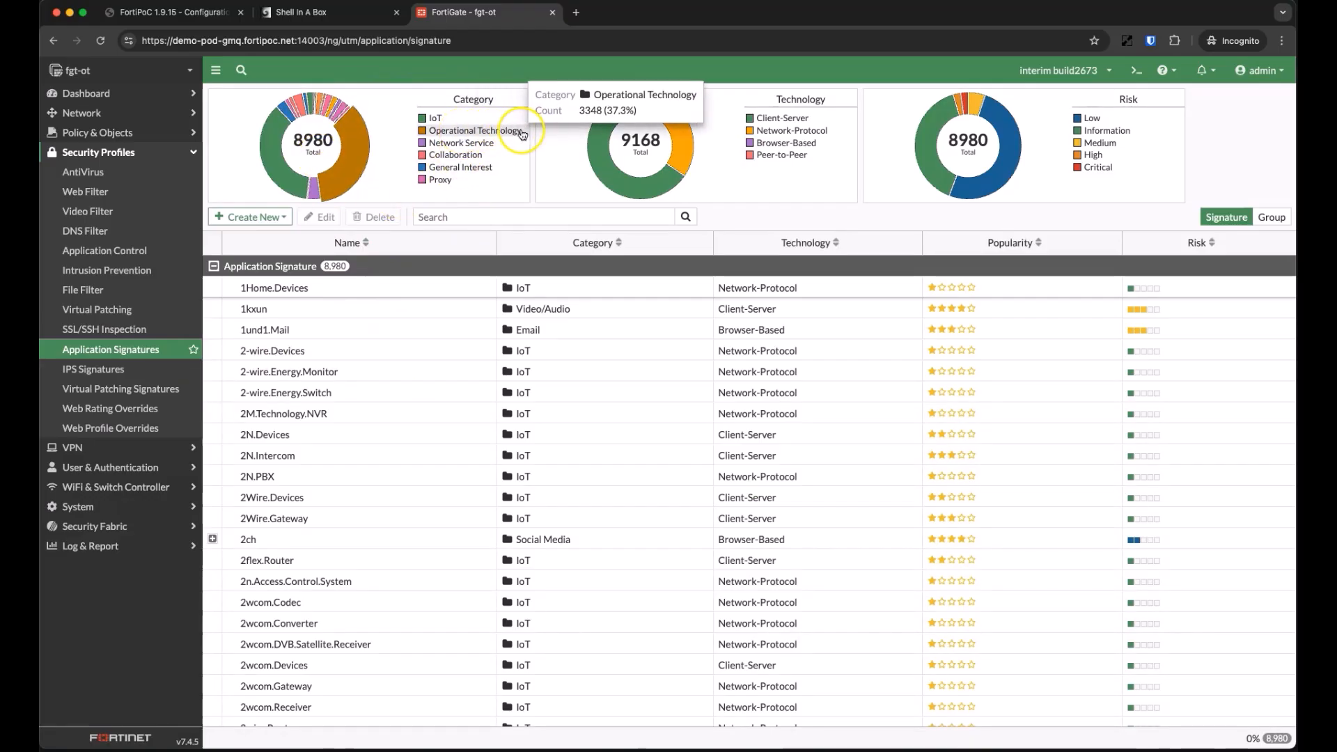
{"action": "left_click", "coordinate": [542, 216]}
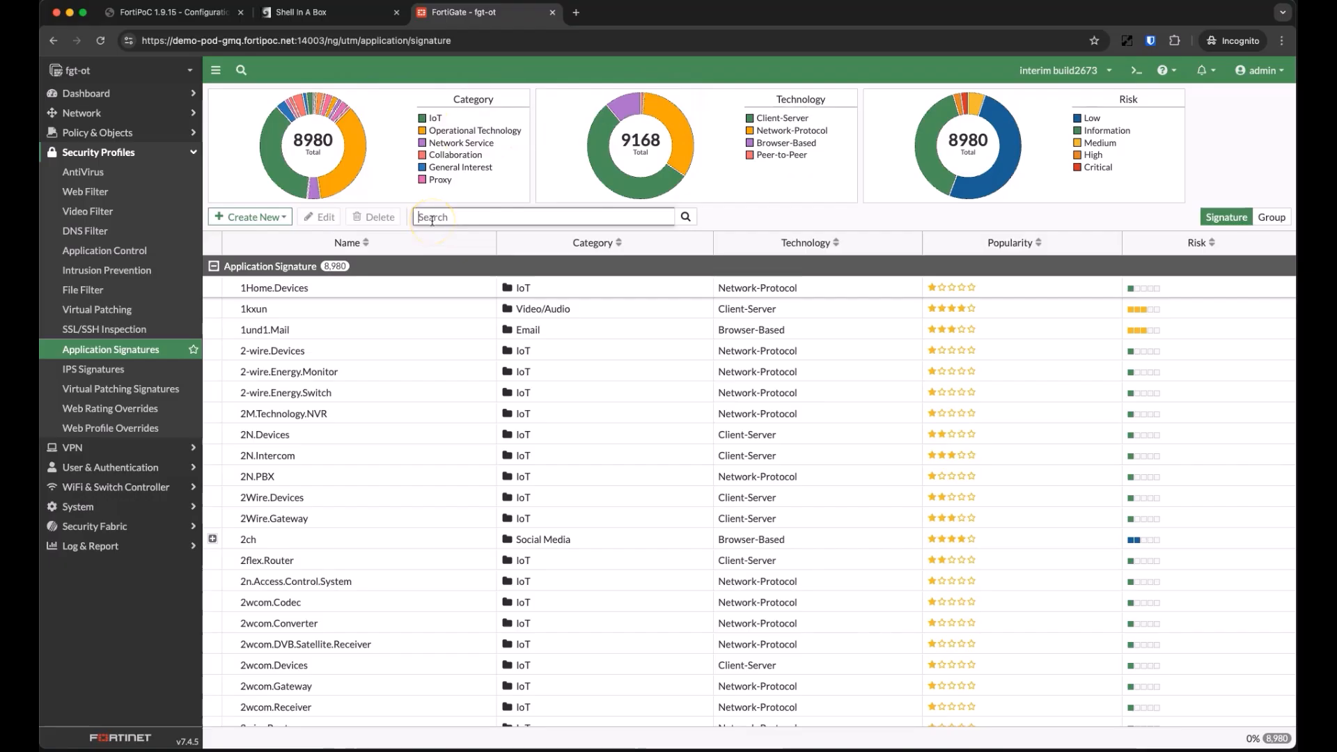
{"action": "type", "text": "CIP"}
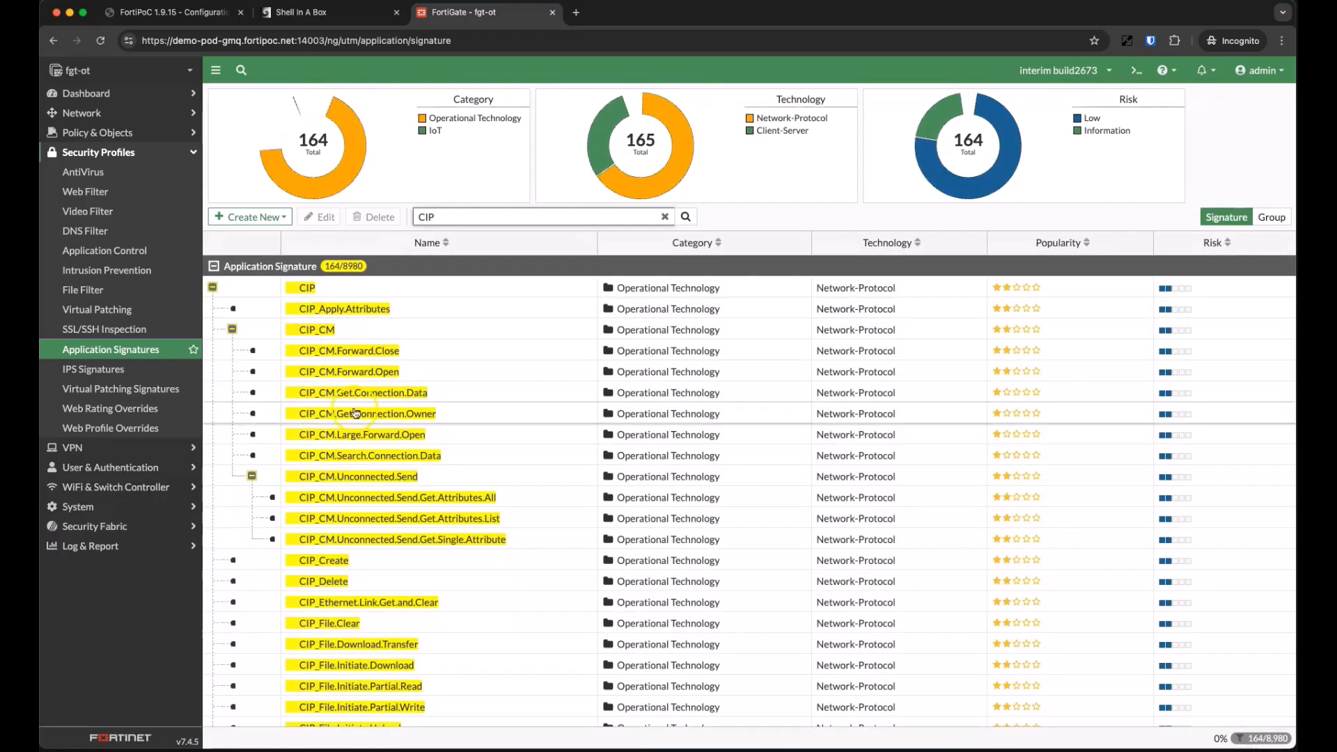
{"action": "scroll", "scroll_direction": "down", "scroll_amount": 3}
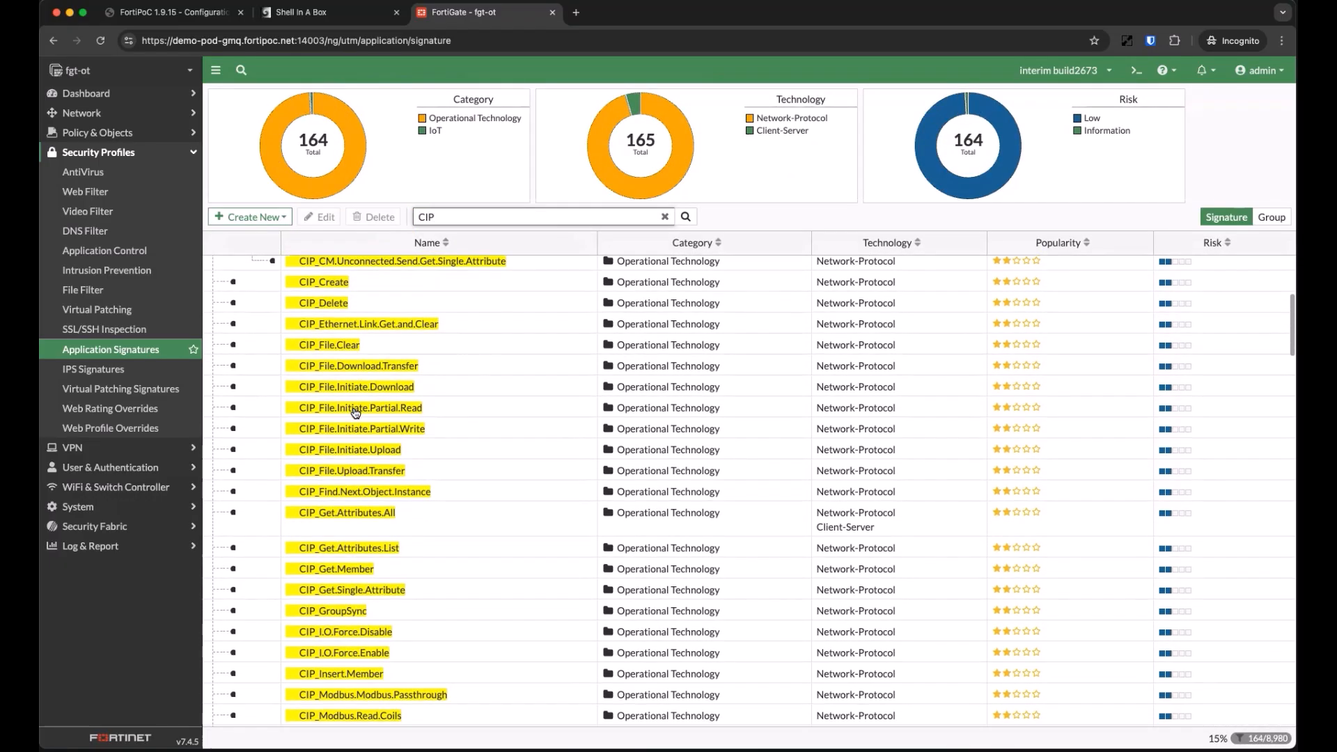
{"action": "scroll", "scroll_direction": "down", "scroll_amount": 3}
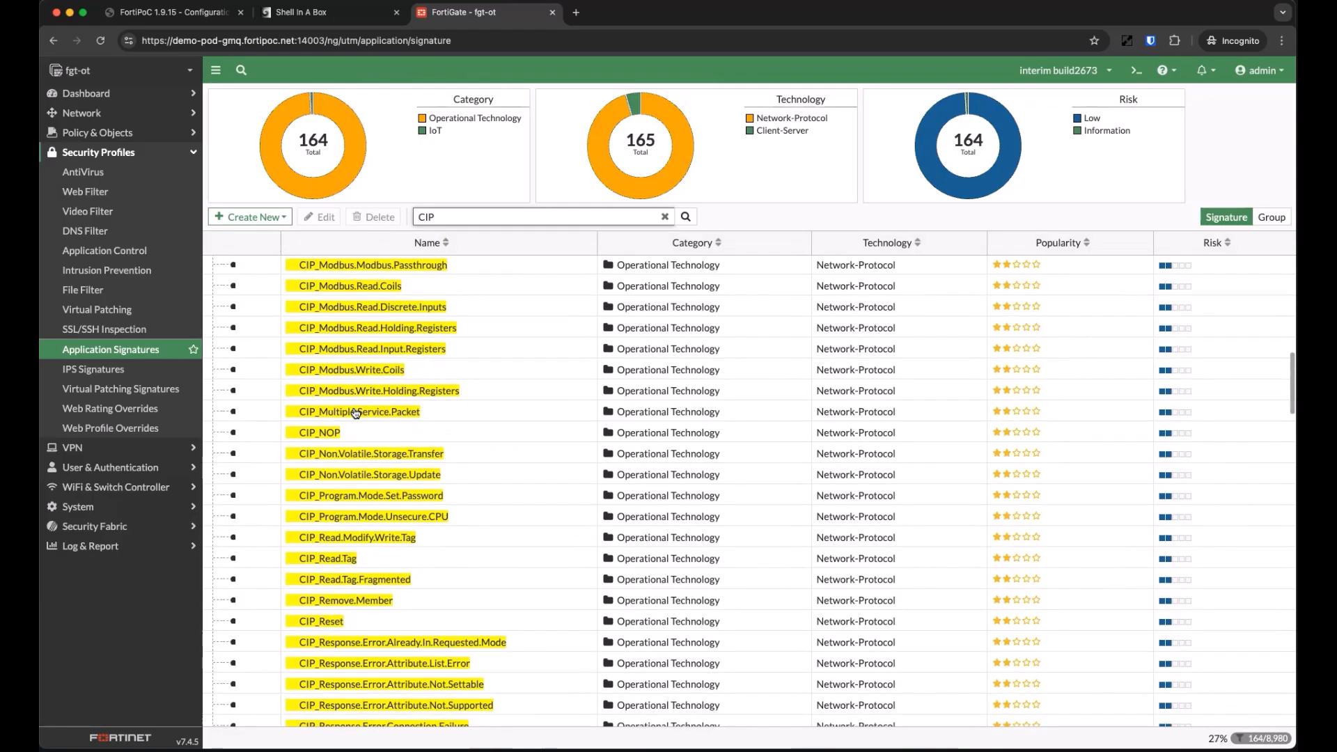